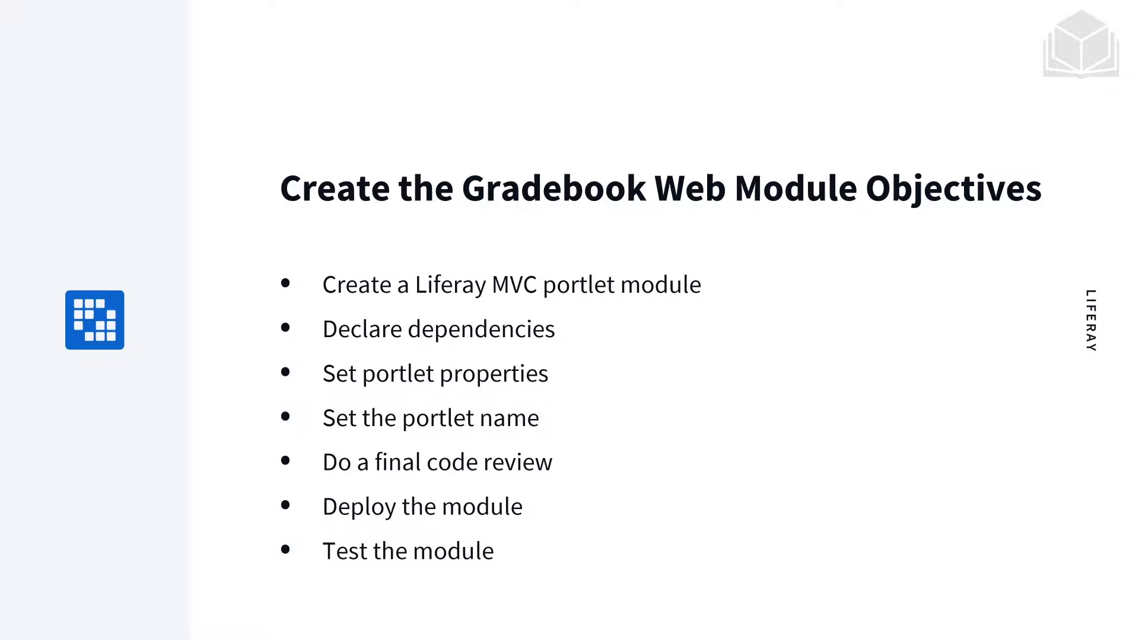
# Step: Advance the deck to the Create the Gradebook Web Module exercise steps slide
pyautogui.press('Right')
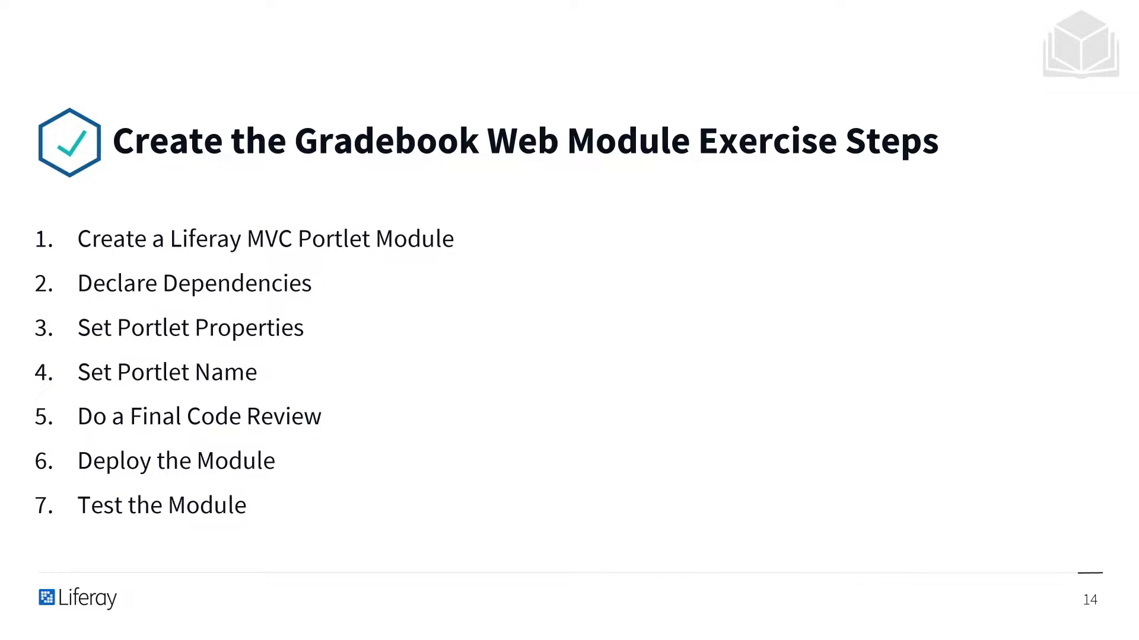
# Step: Switch from PowerPoint to the gradebook workspace in Liferay Developer Studio
pyautogui.click(528, 626)
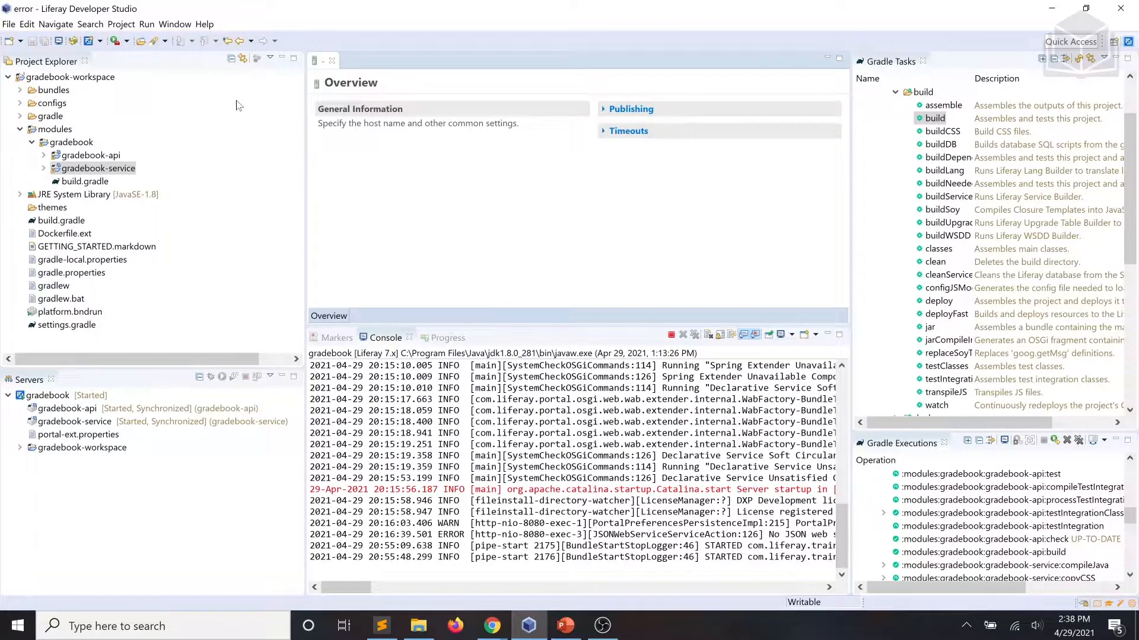
# Step: Create a new Liferay Module Project named gradebook-web with the mvc-portlet template and continue to component settings
pyautogui.click(9, 24)
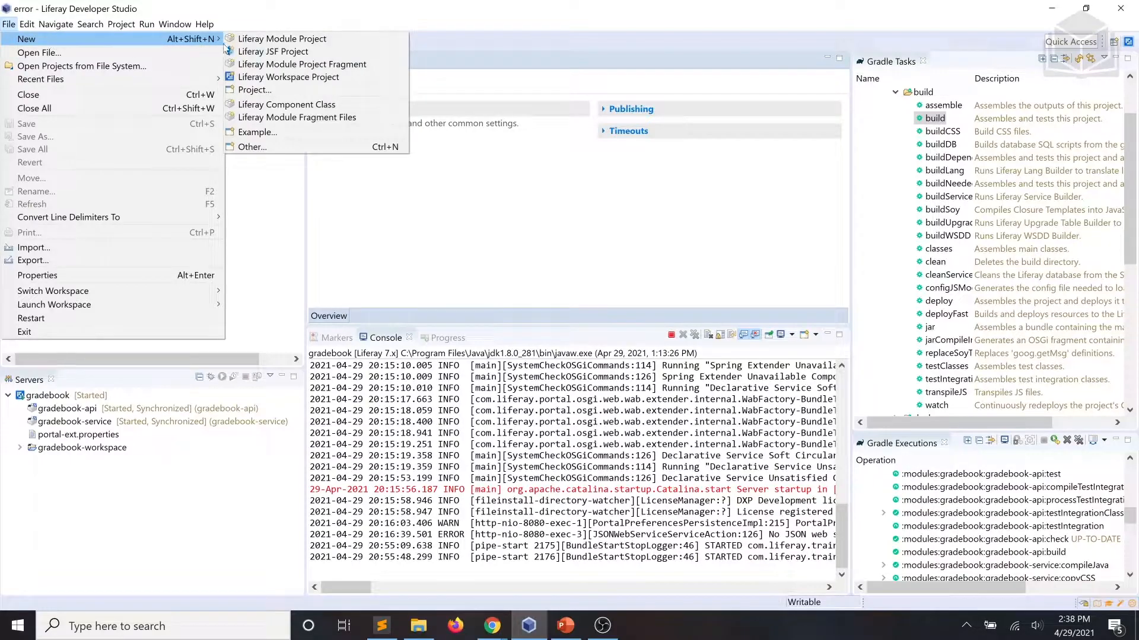
pyautogui.moveTo(282, 38)
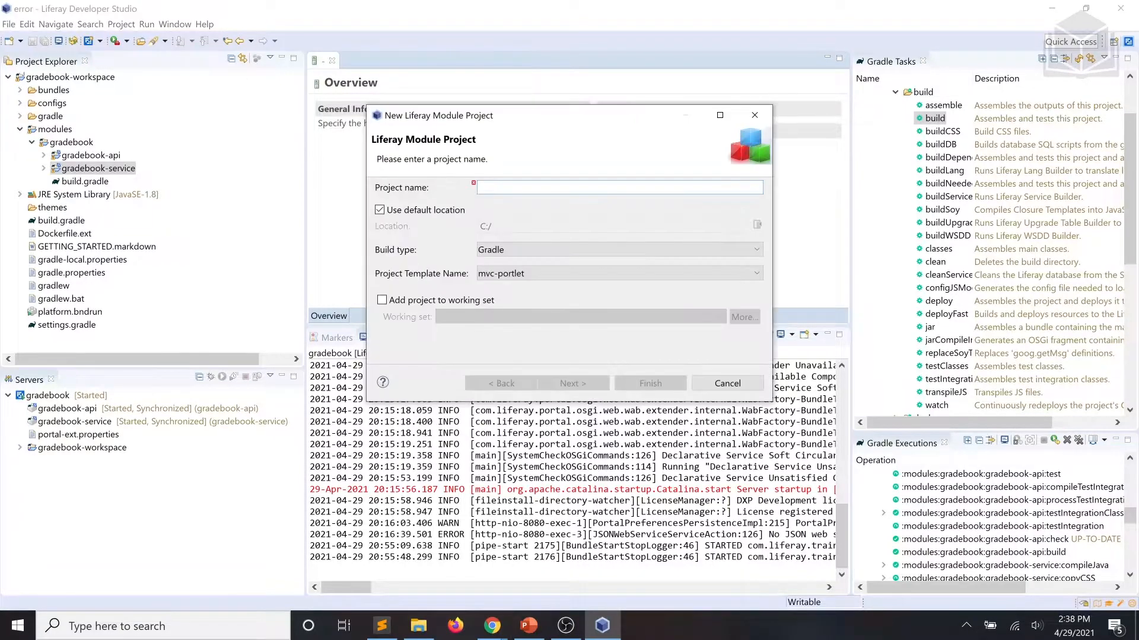
pyautogui.write('g')
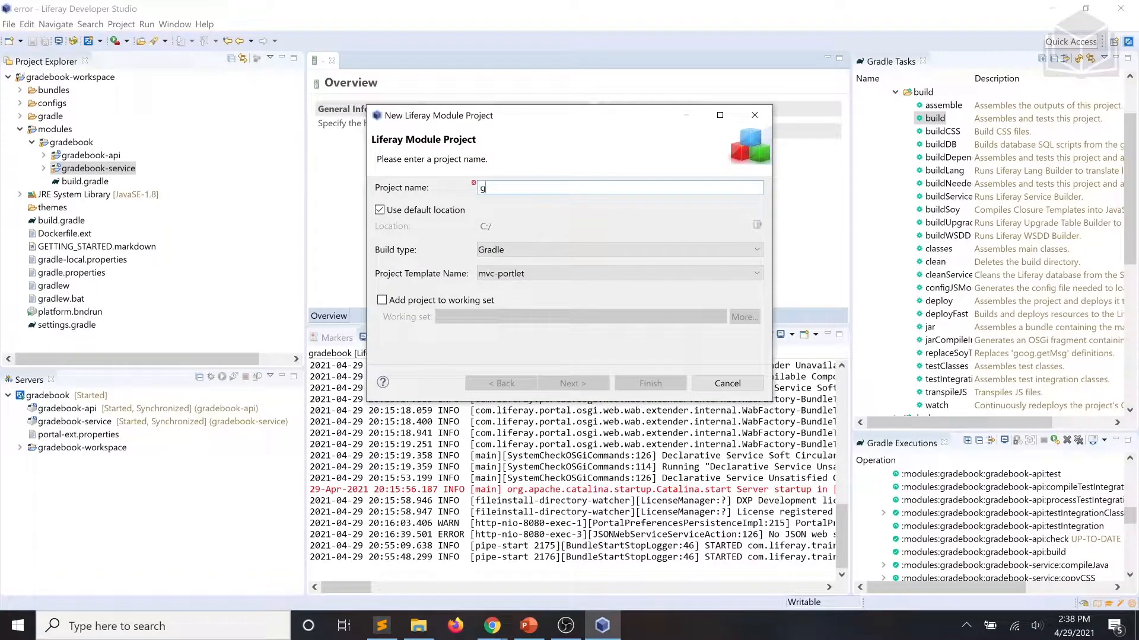
pyautogui.write('radebook-')
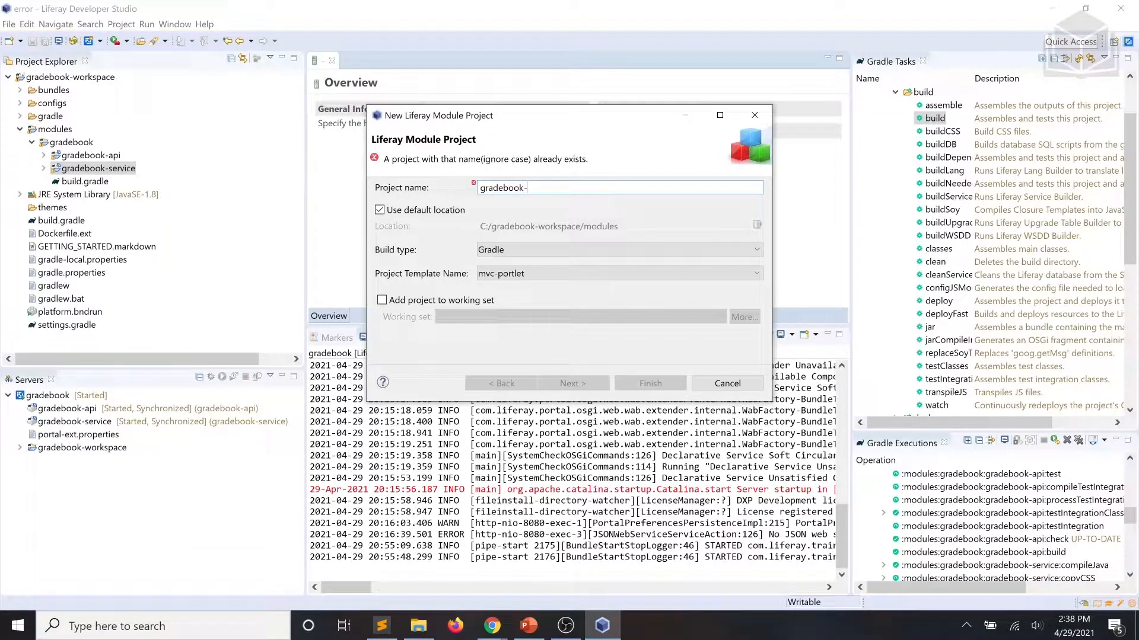
pyautogui.write('web')
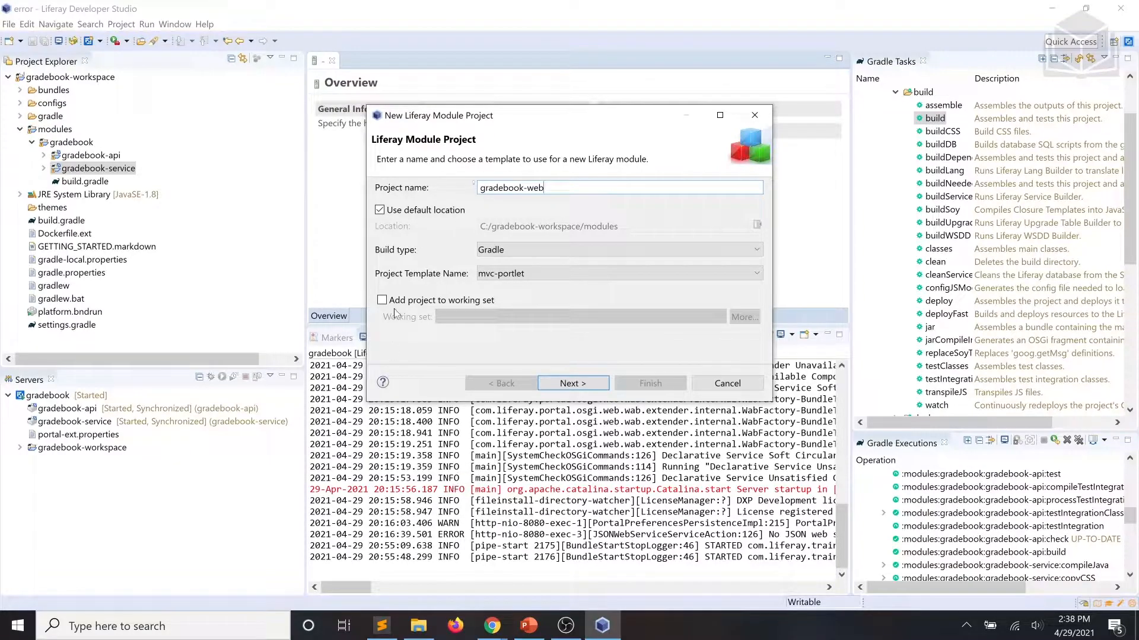
pyautogui.click(617, 273)
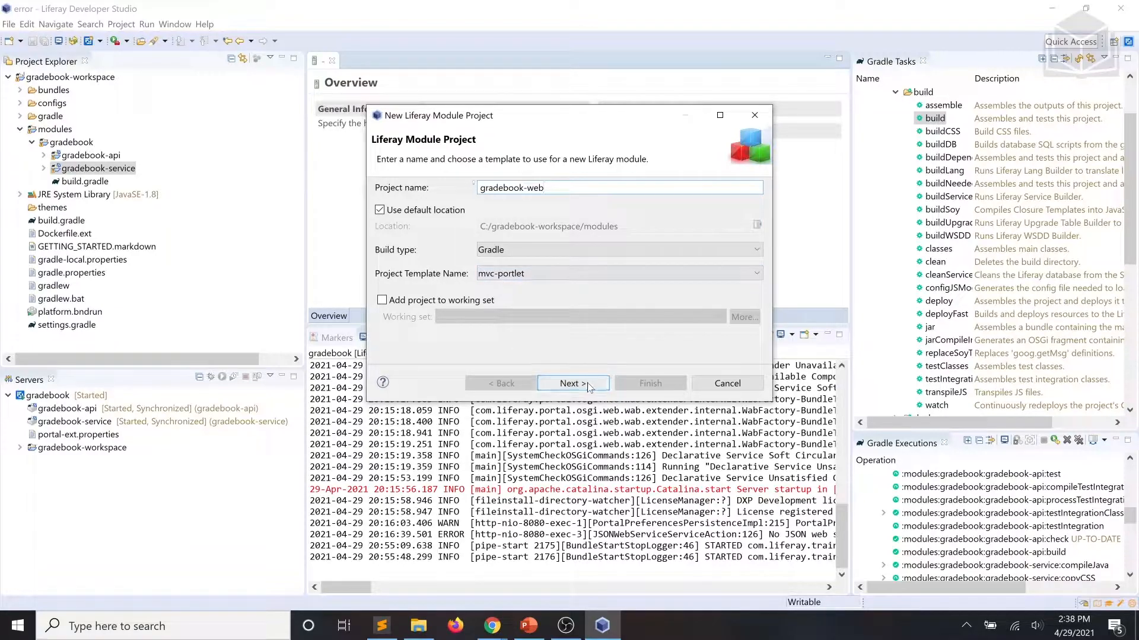
pyautogui.click(572, 383)
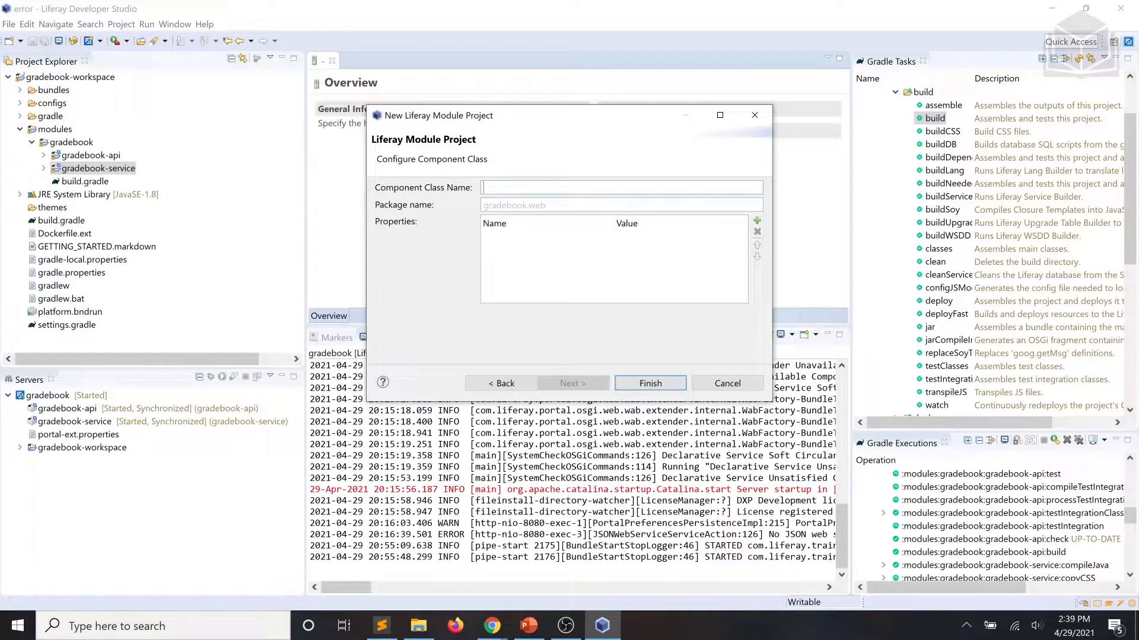
# Step: Finish the module with component class Gradebook in package com.liferay.training.gradebook.web
pyautogui.write('Gradeb')
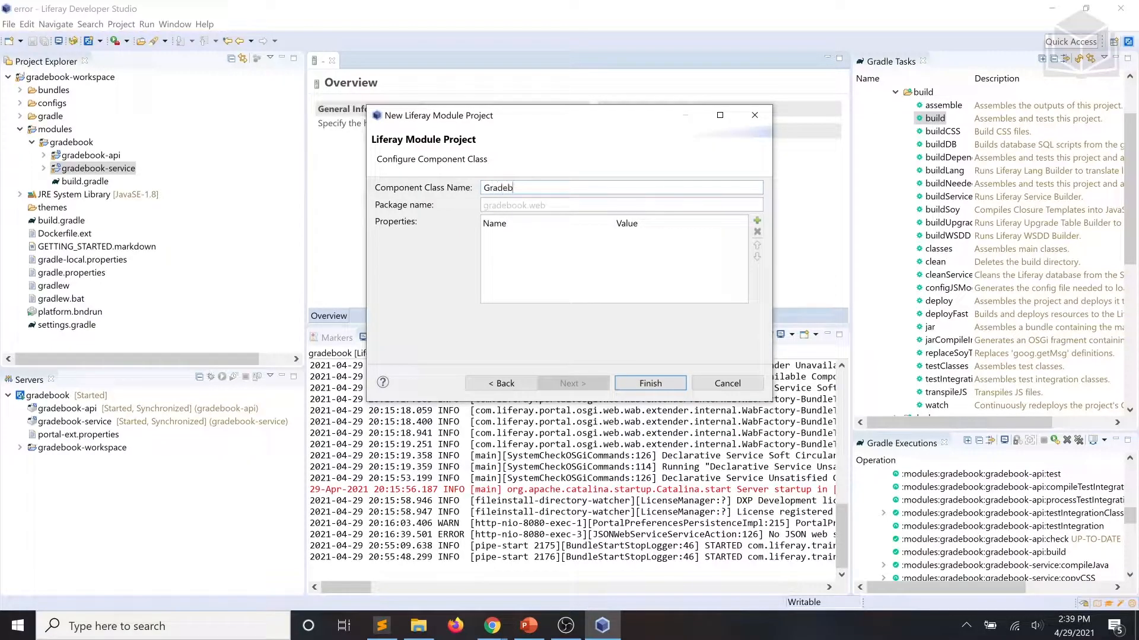
pyautogui.write('ook')
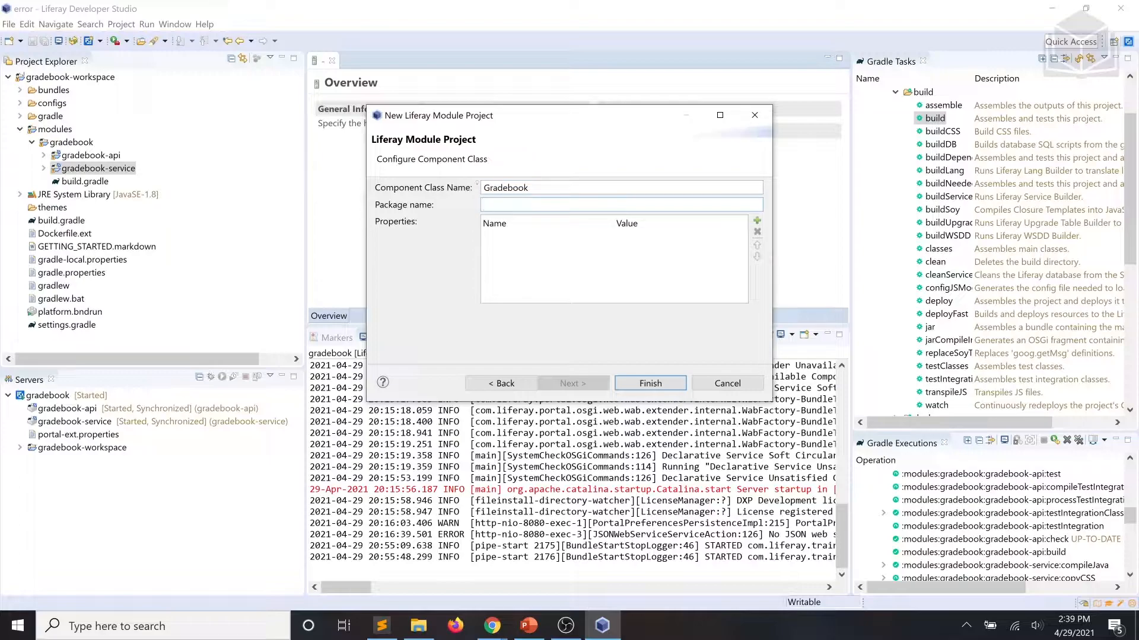
pyautogui.write('com.')
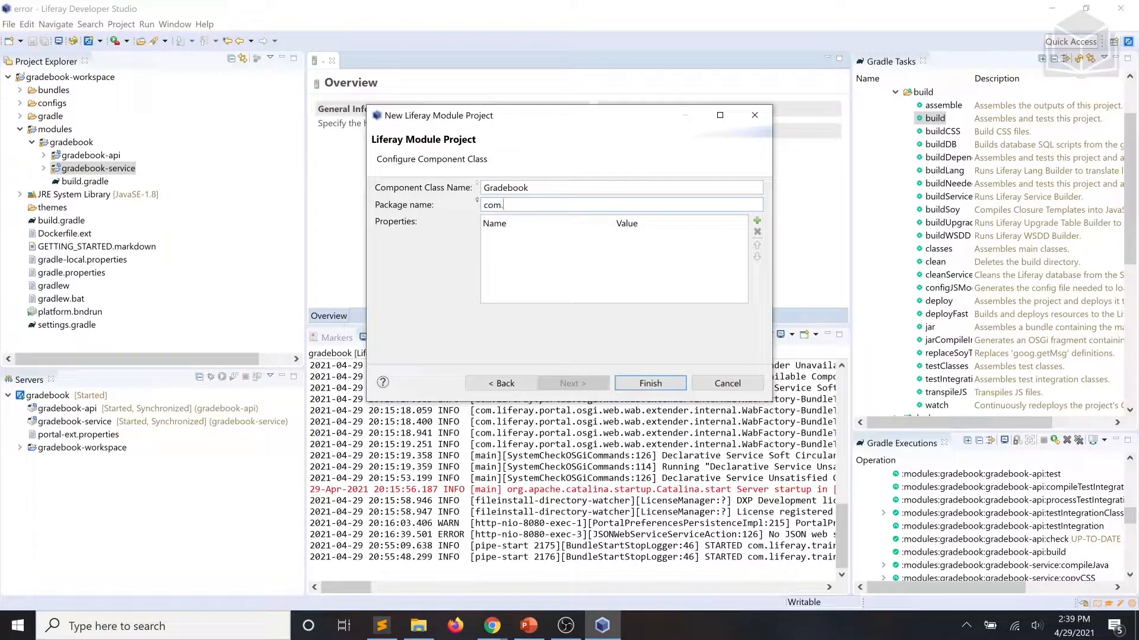
pyautogui.write('liferay')
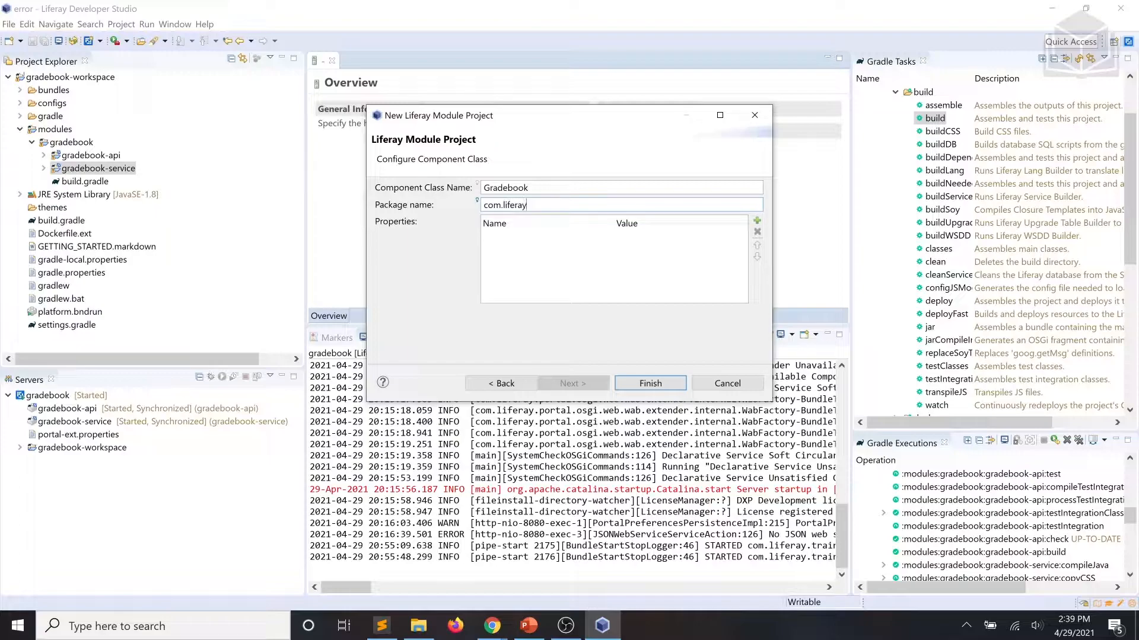
pyautogui.write('.training')
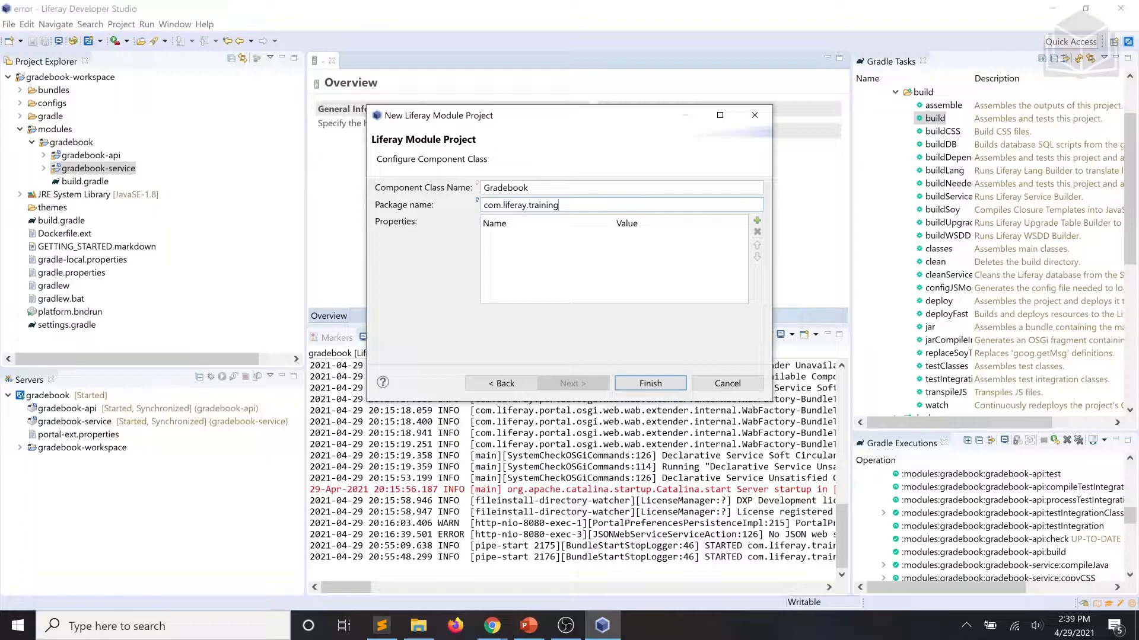
pyautogui.write('.gradebook.web')
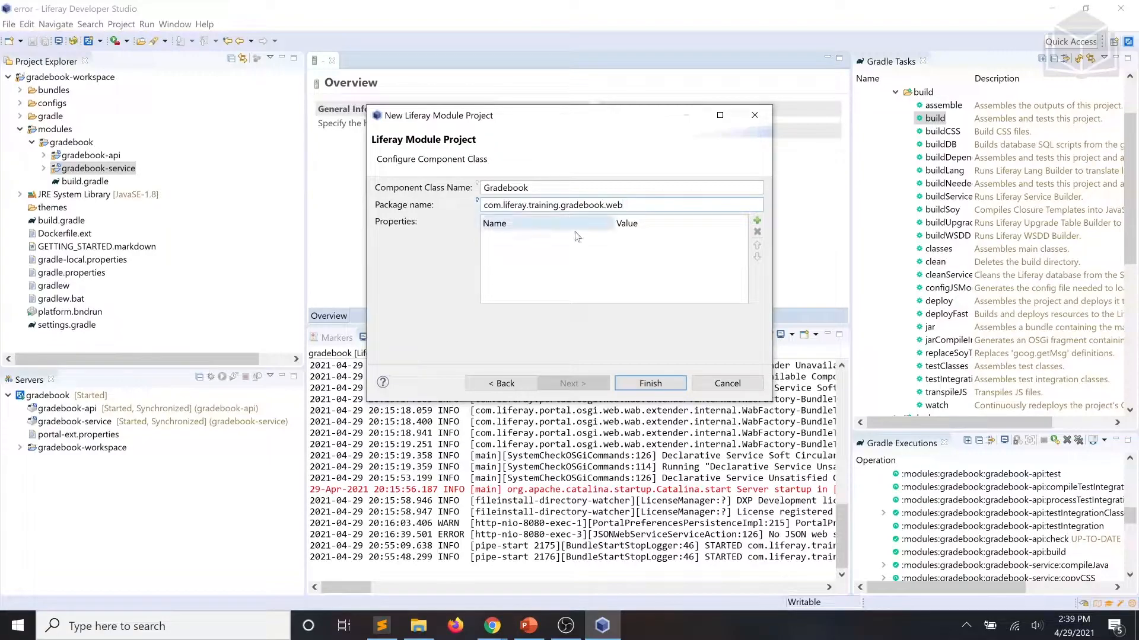
pyautogui.click(649, 383)
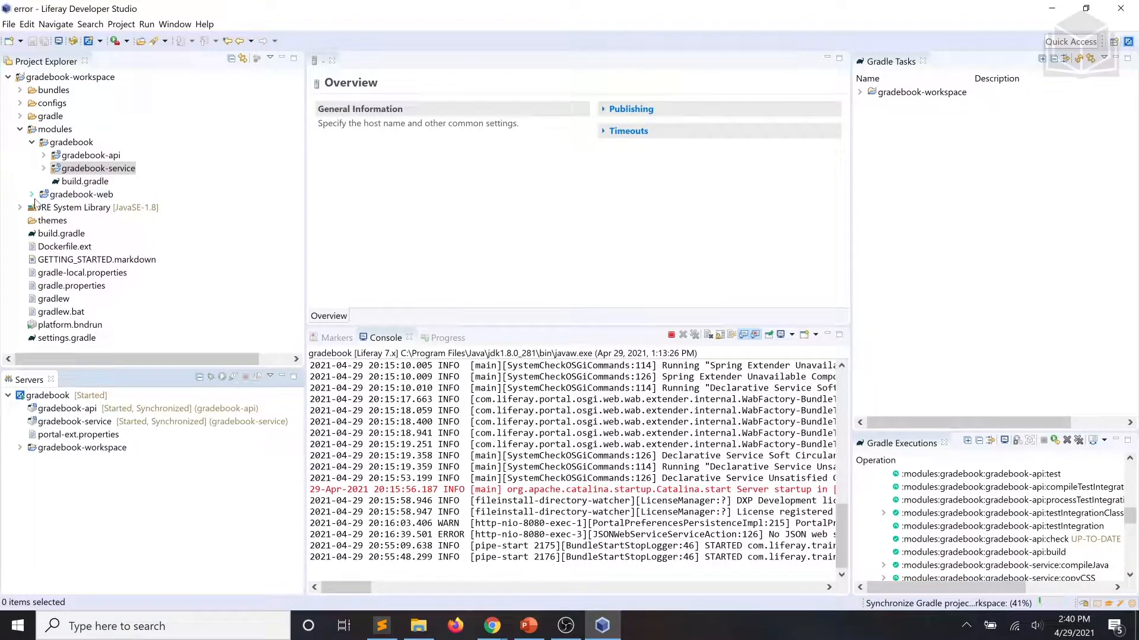
# Step: Expand gradebook-web in Project Explorer and open its build.gradle file
pyautogui.click(32, 194)
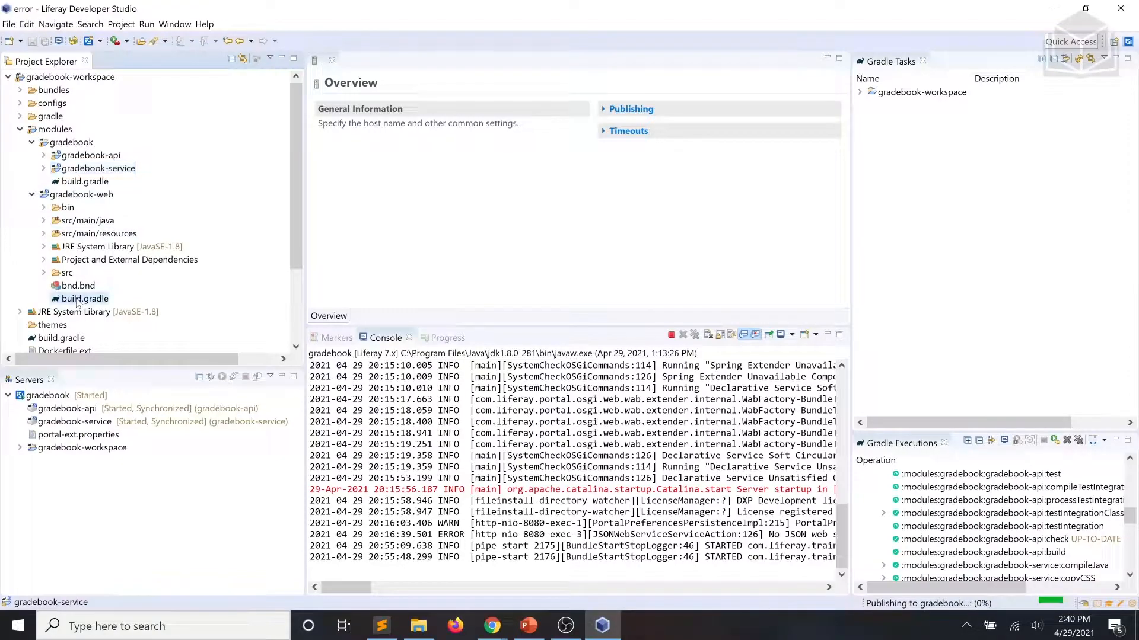
pyautogui.doubleClick(85, 299)
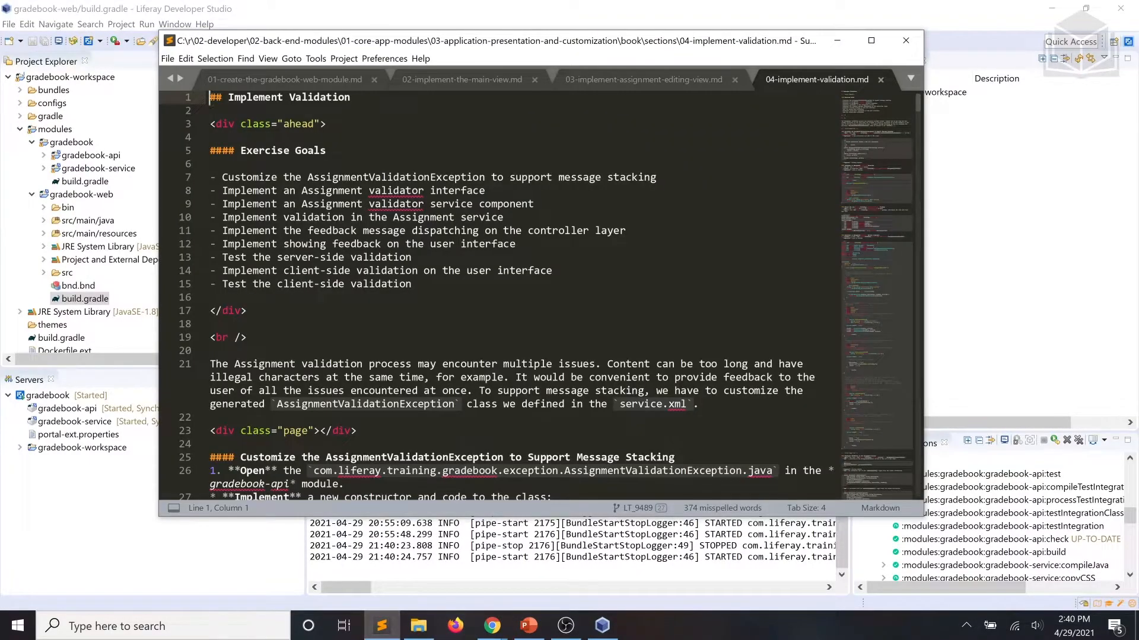
# Step: Copy the three compileOnly dependency lines from the Declare Dependencies section of the notes
pyautogui.click(283, 80)
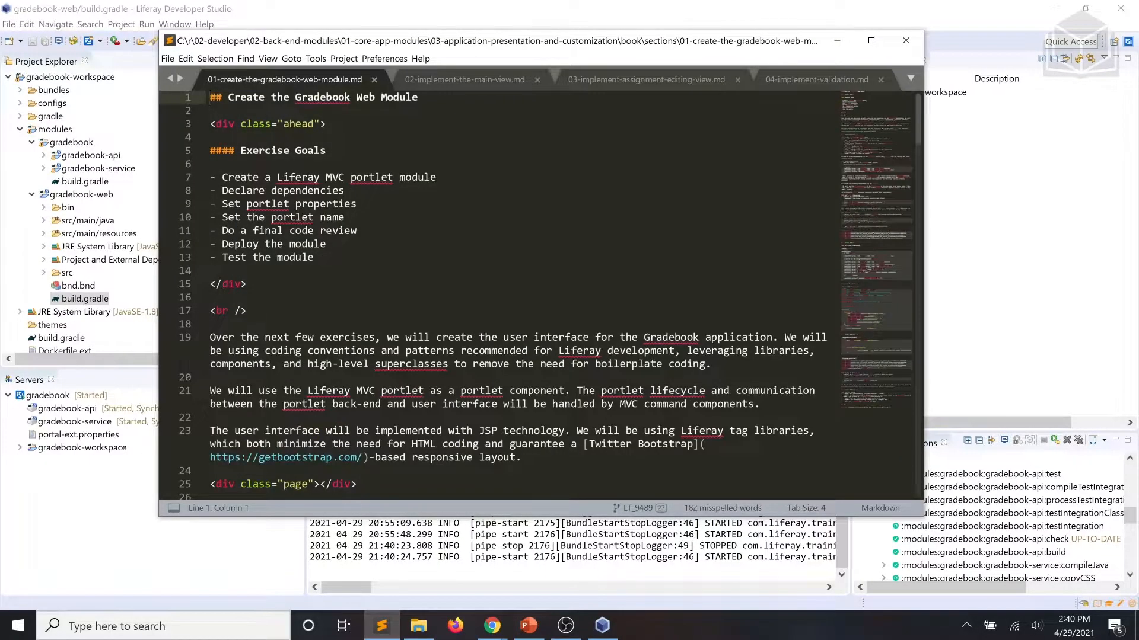
pyautogui.scroll(-3)
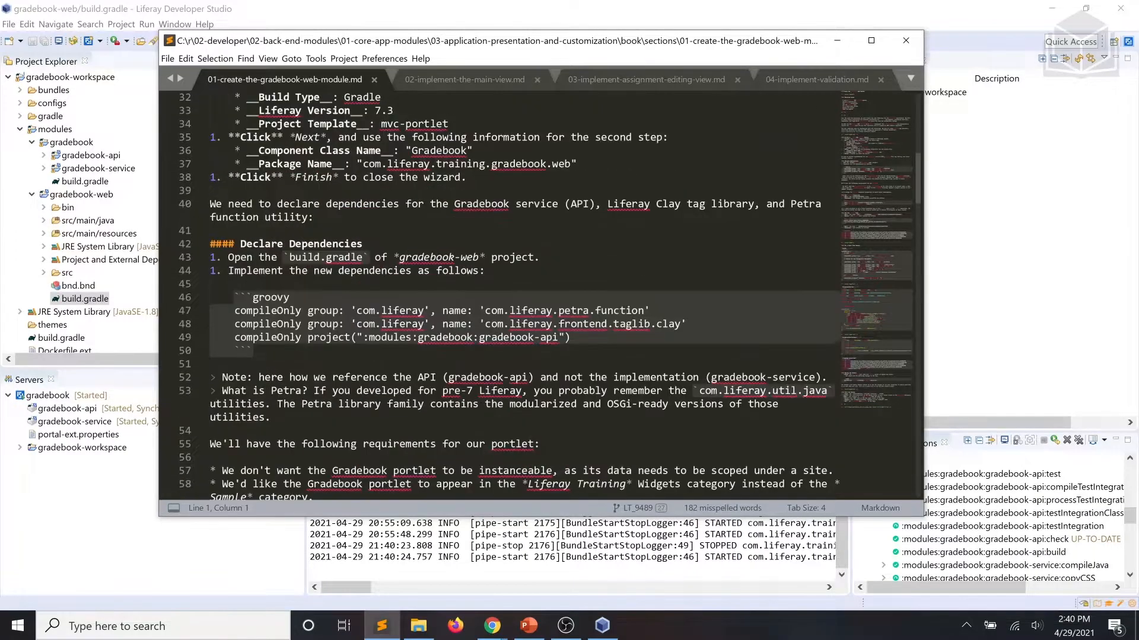
pyautogui.moveTo(235, 309); pyautogui.dragTo(348, 324)
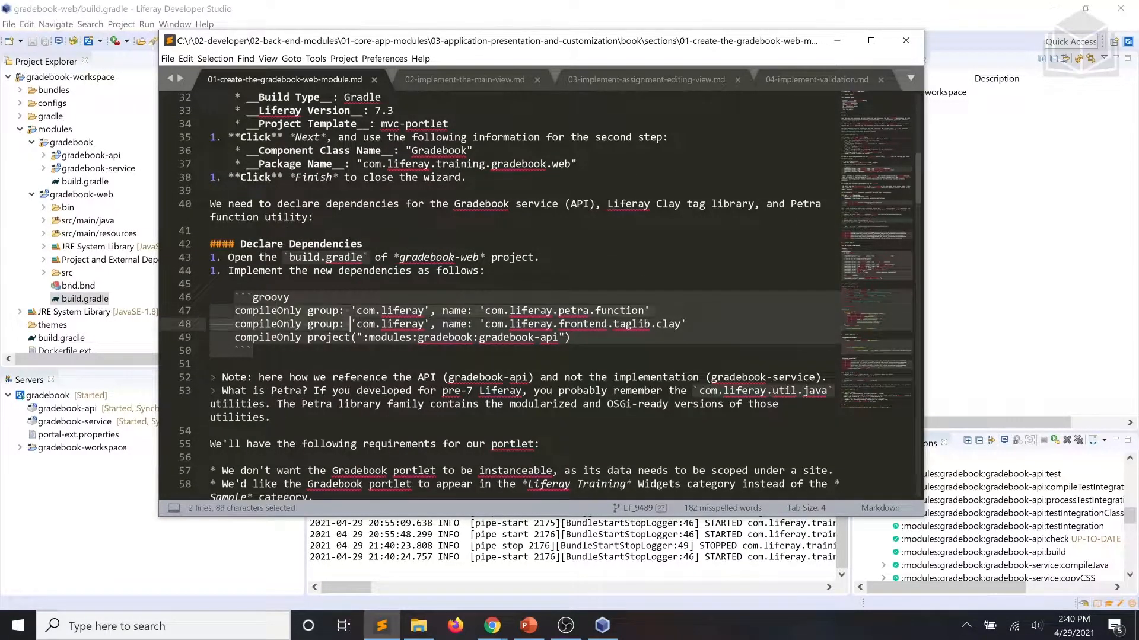
pyautogui.moveTo(352, 324); pyautogui.dragTo(571, 337)
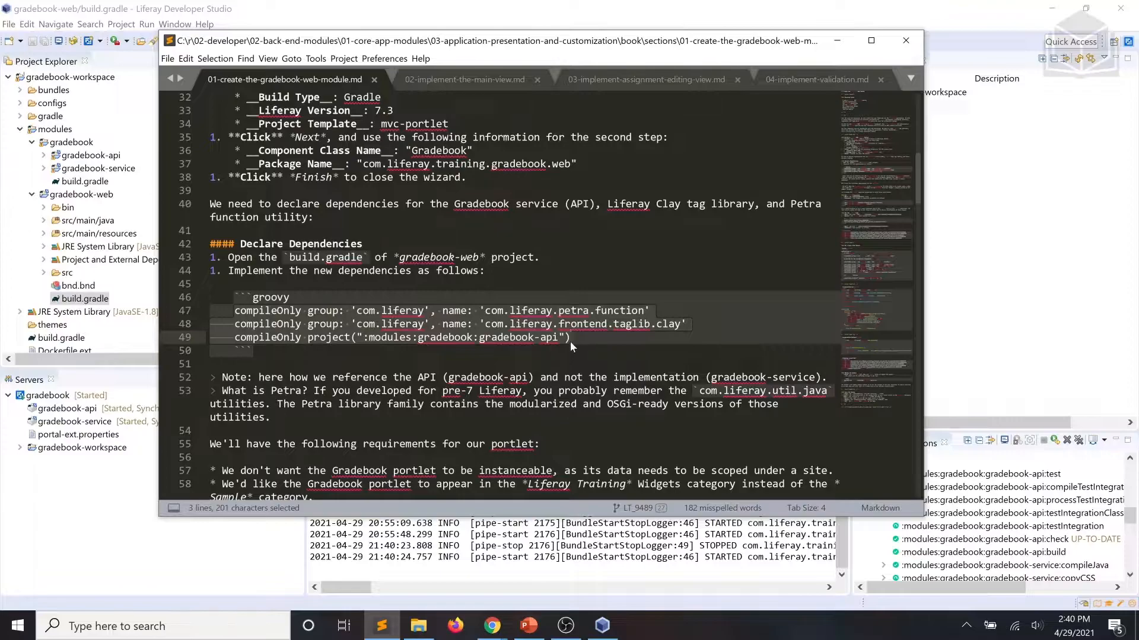
pyautogui.press('ctrl+c')
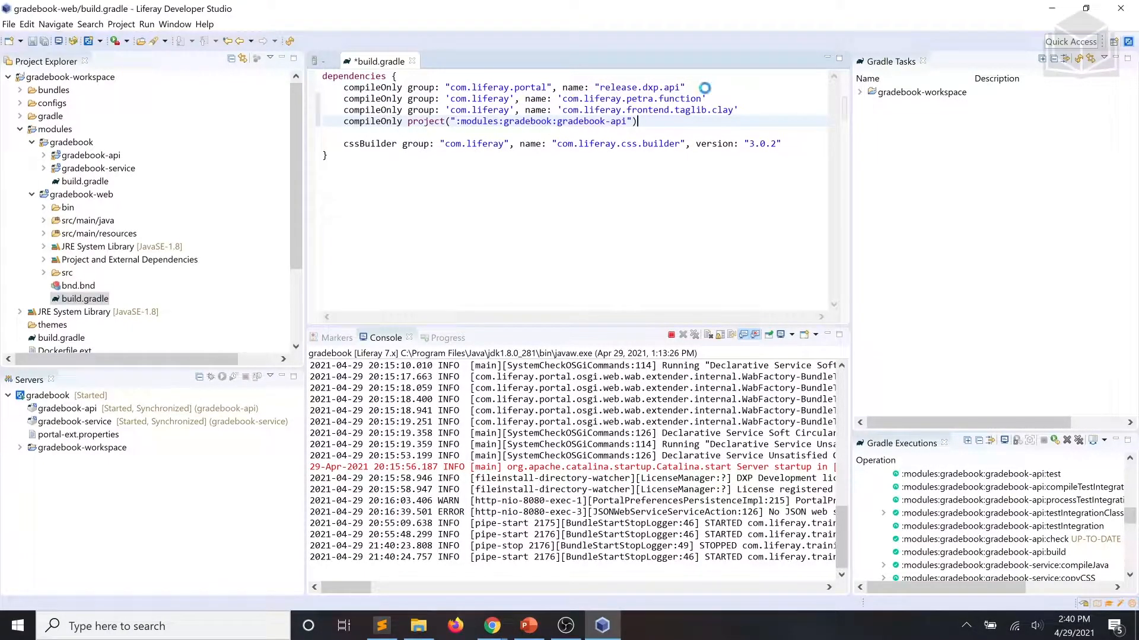
# Step: Save build.gradle with the added Petra, Clay and gradebook-api dependencies
pyautogui.press('ctrl+s')
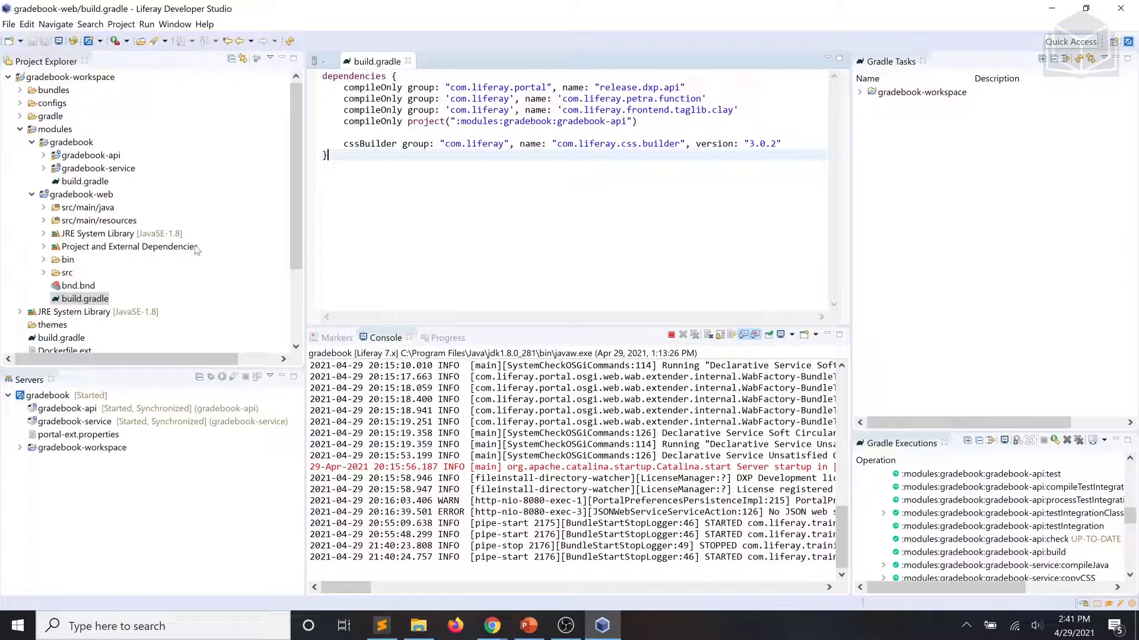
# Step: Open GradebookPortlet.java from the web module's Java sources
pyautogui.click(42, 207)
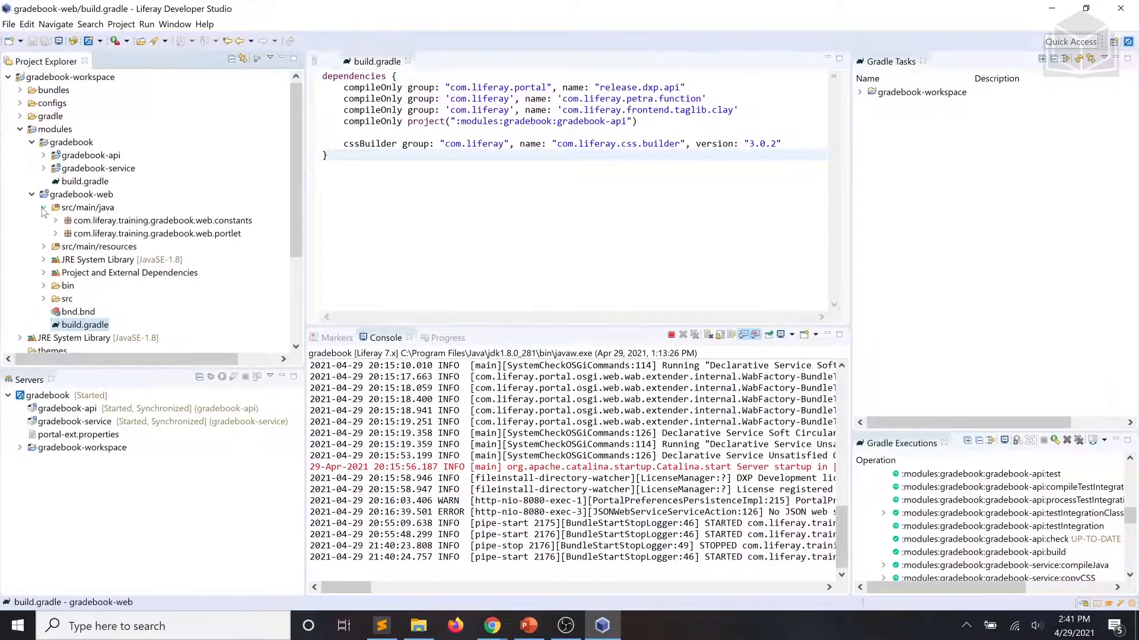
pyautogui.click(54, 234)
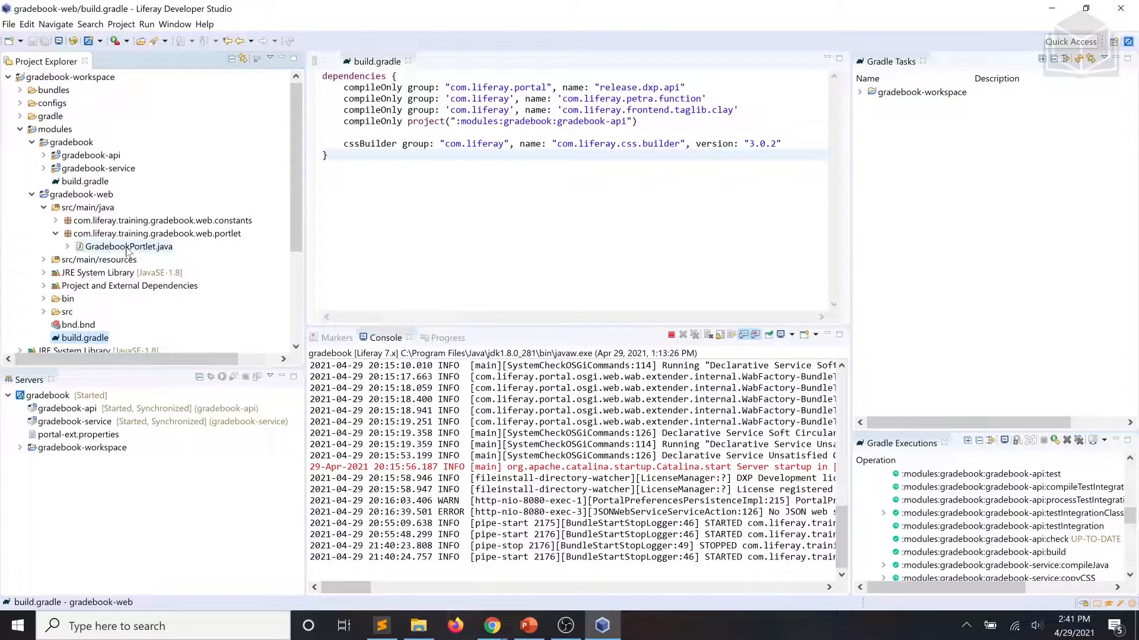
pyautogui.click(128, 246)
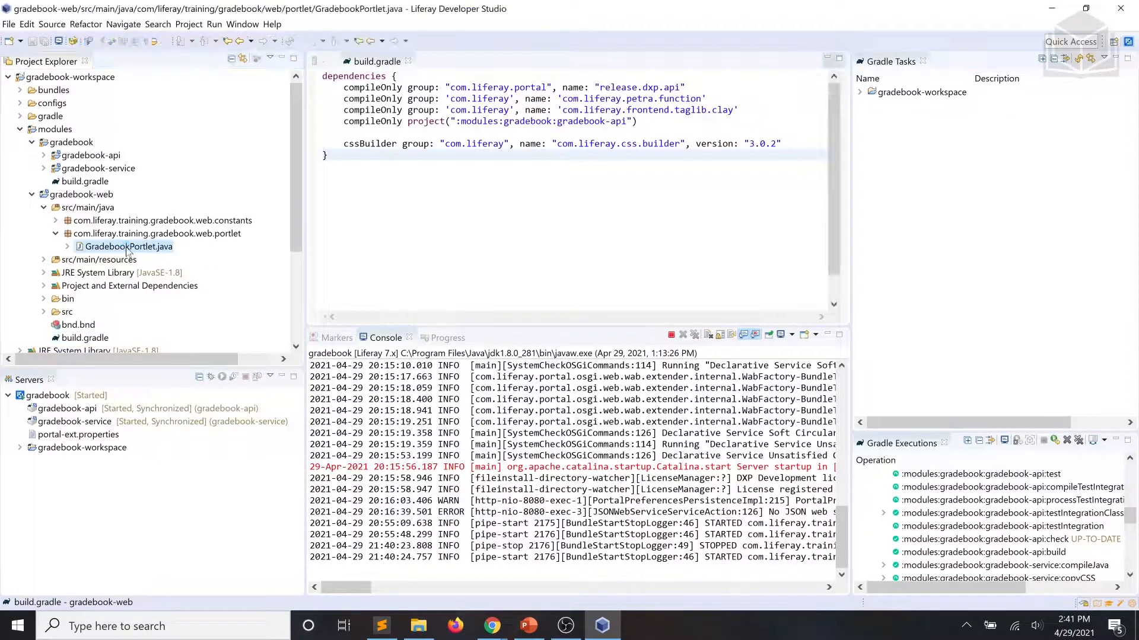
pyautogui.doubleClick(129, 246)
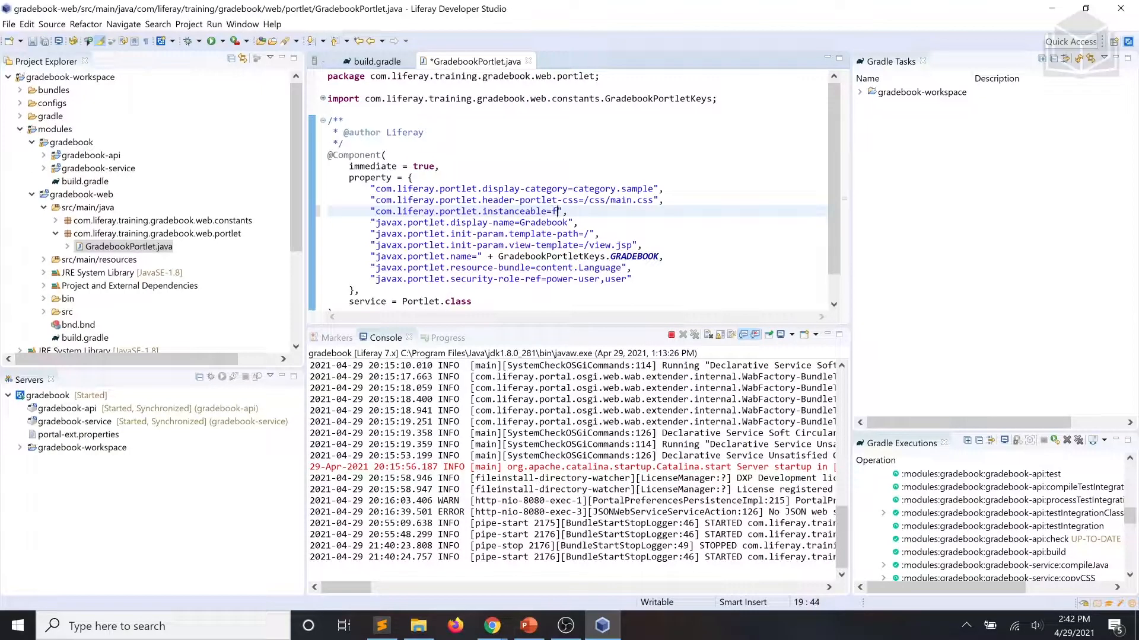
# Step: Set instanceable=false and display-category=category.training in the portlet component
pyautogui.write('alse')
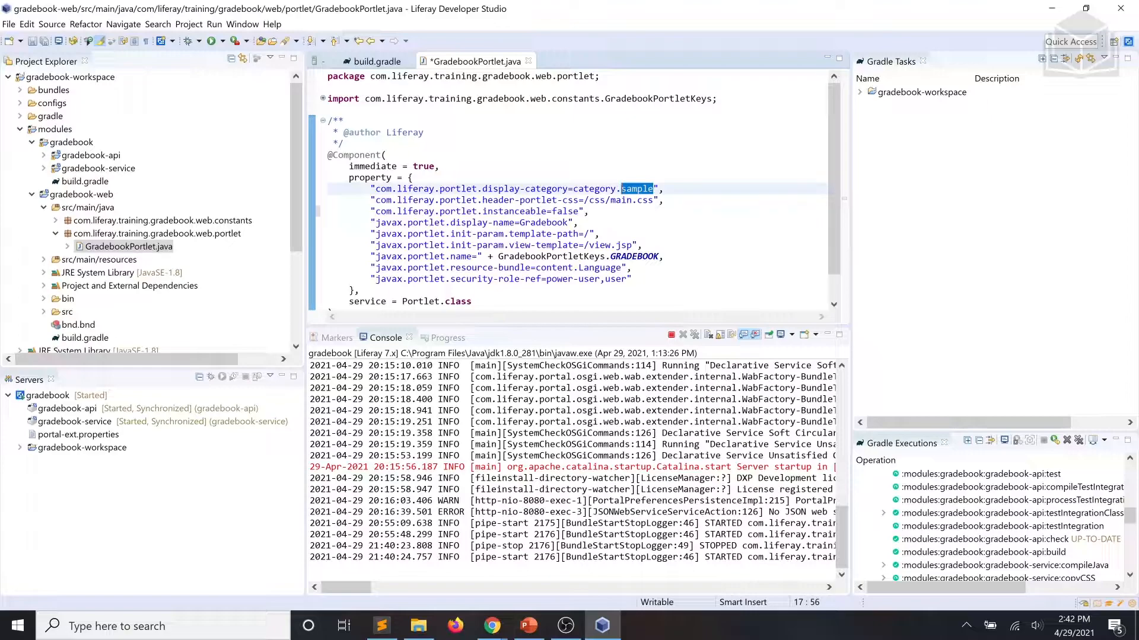
pyautogui.write('training')
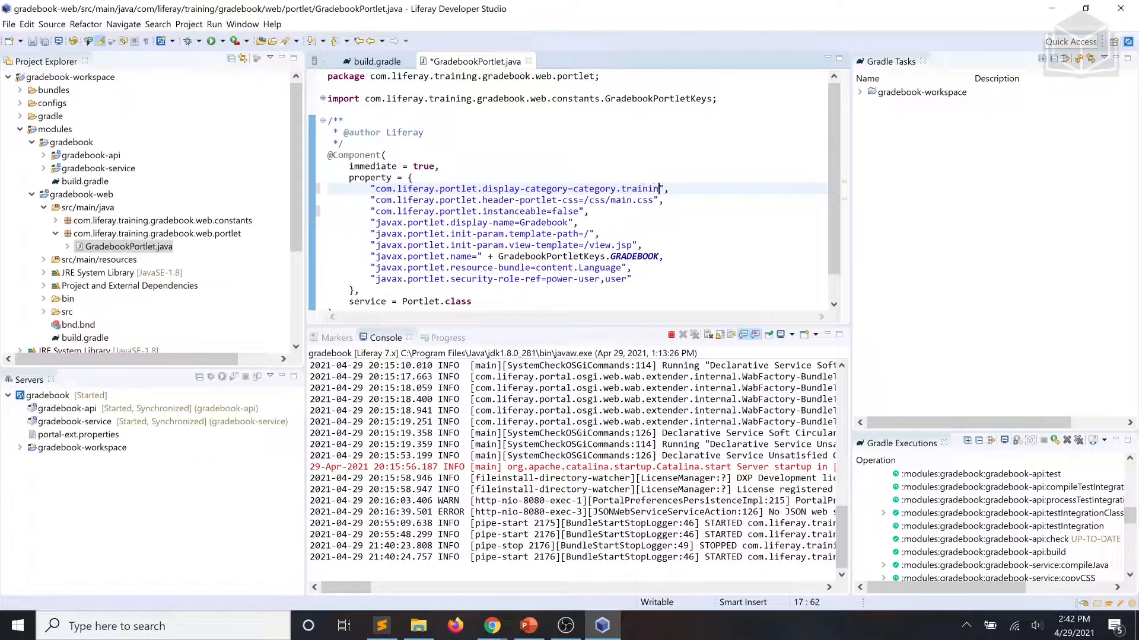
pyautogui.write('g')
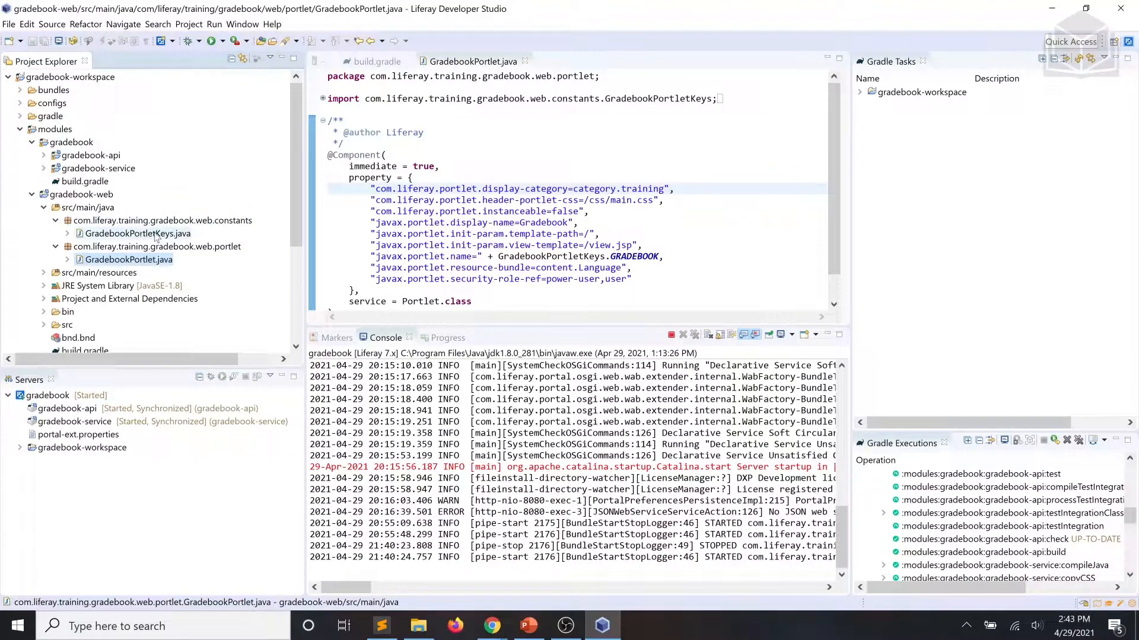
# Step: Set GRADEBOOK in GradebookPortletKeys.java to com_liferay_training_gradebook_web_portlet_GradebookPortlet and save
pyautogui.click(138, 234)
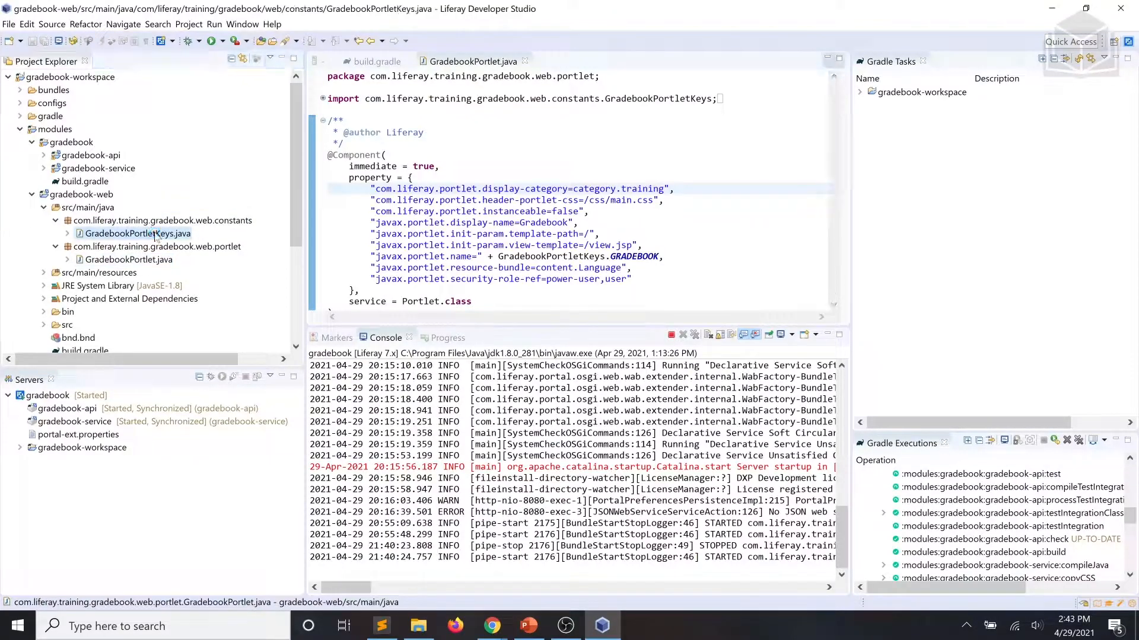
pyautogui.doubleClick(138, 233)
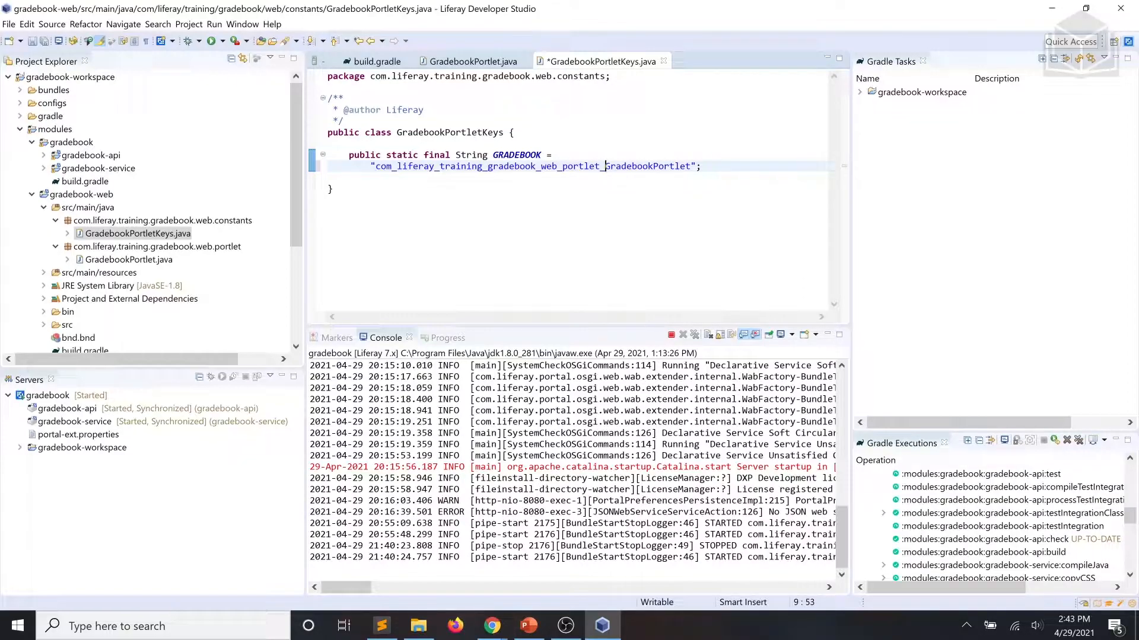
pyautogui.press('ctrl+s')
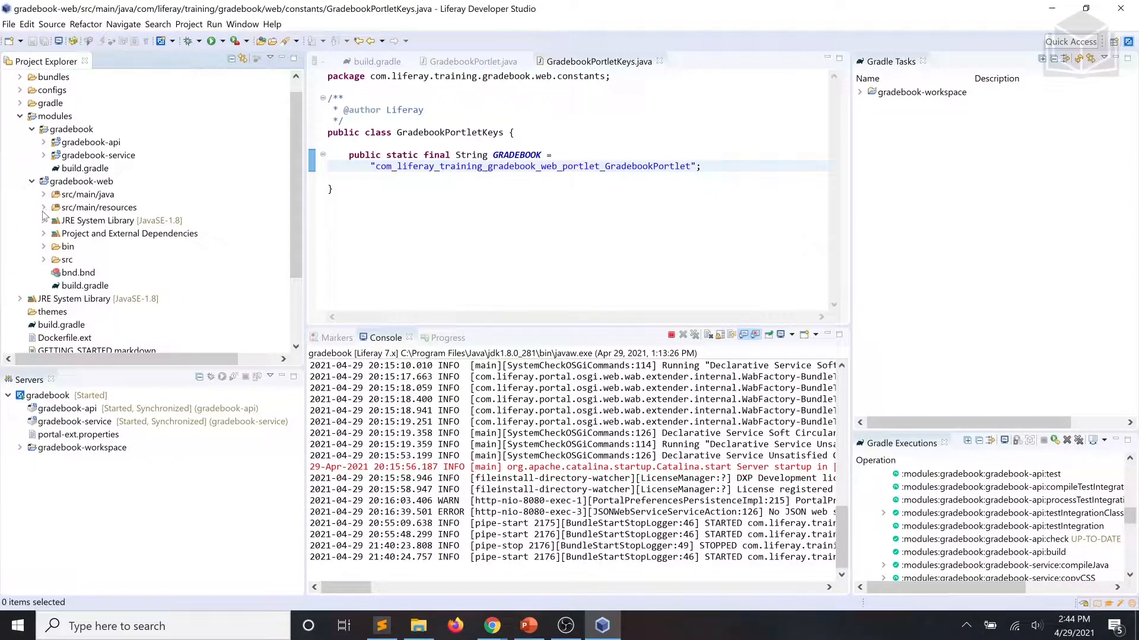
# Step: Open Language.properties from src/main/resources/content of gradebook-web
pyautogui.click(44, 206)
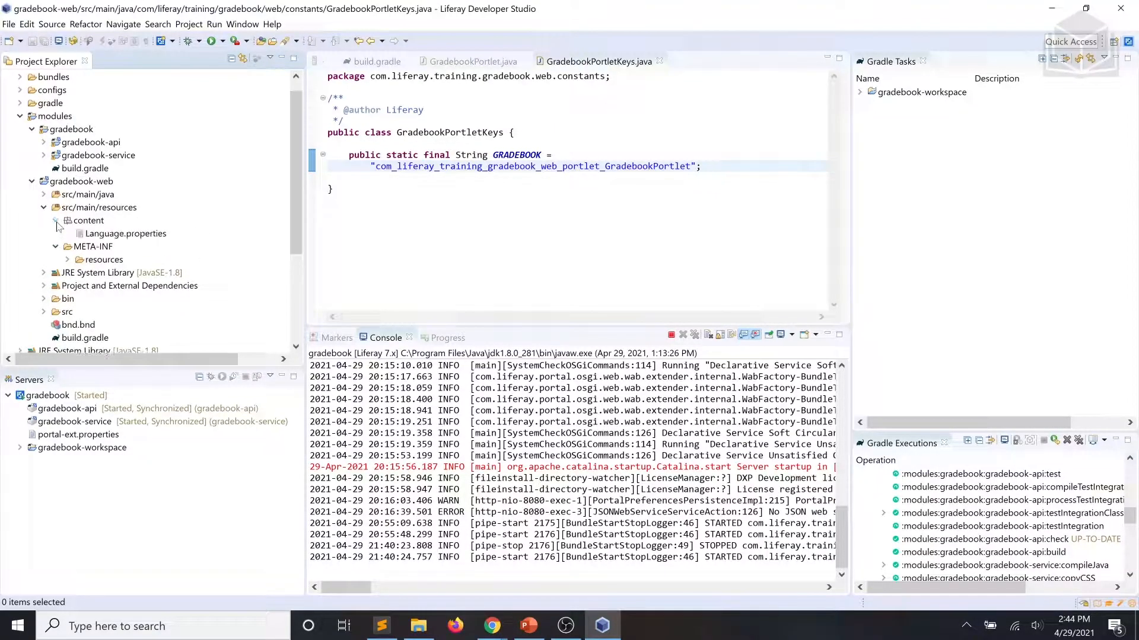
pyautogui.click(98, 206)
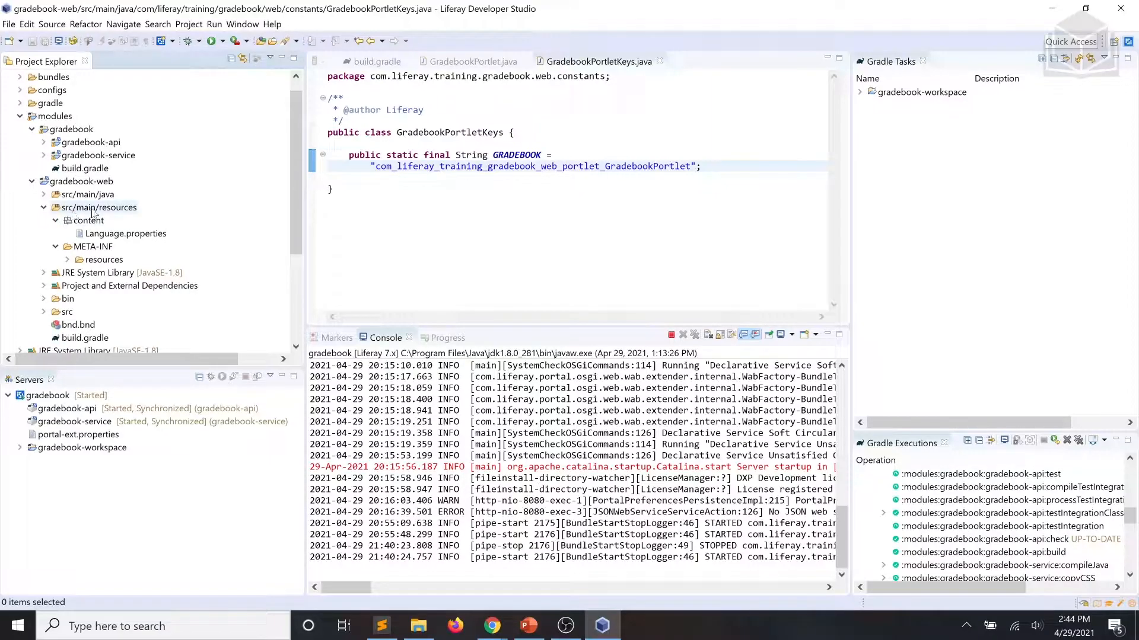
pyautogui.doubleClick(125, 233)
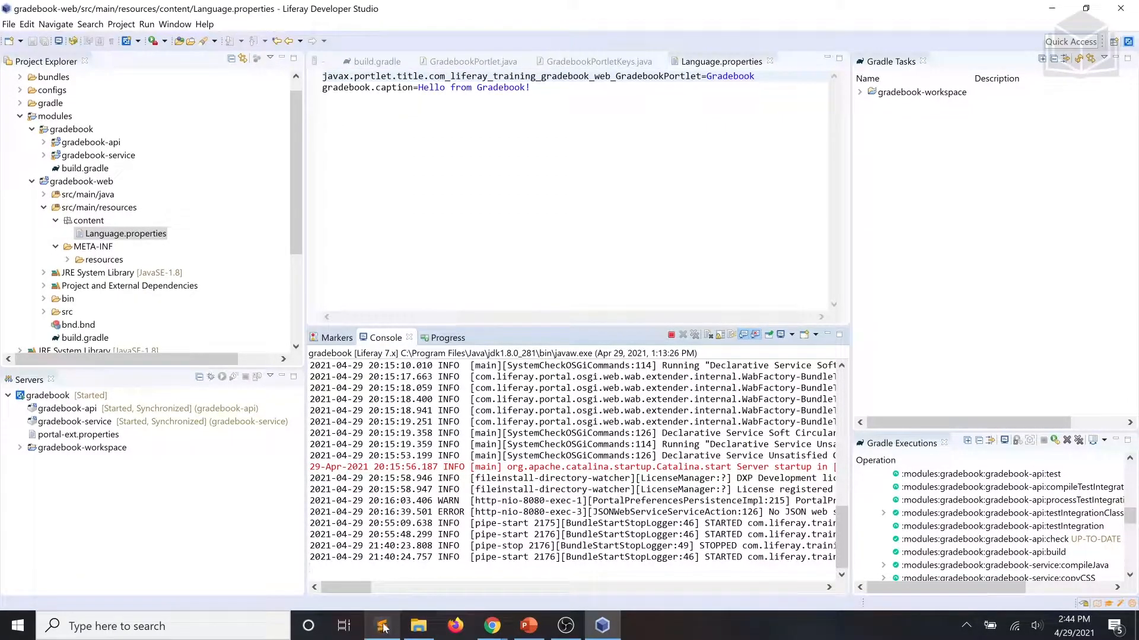
pyautogui.moveTo(383, 626)
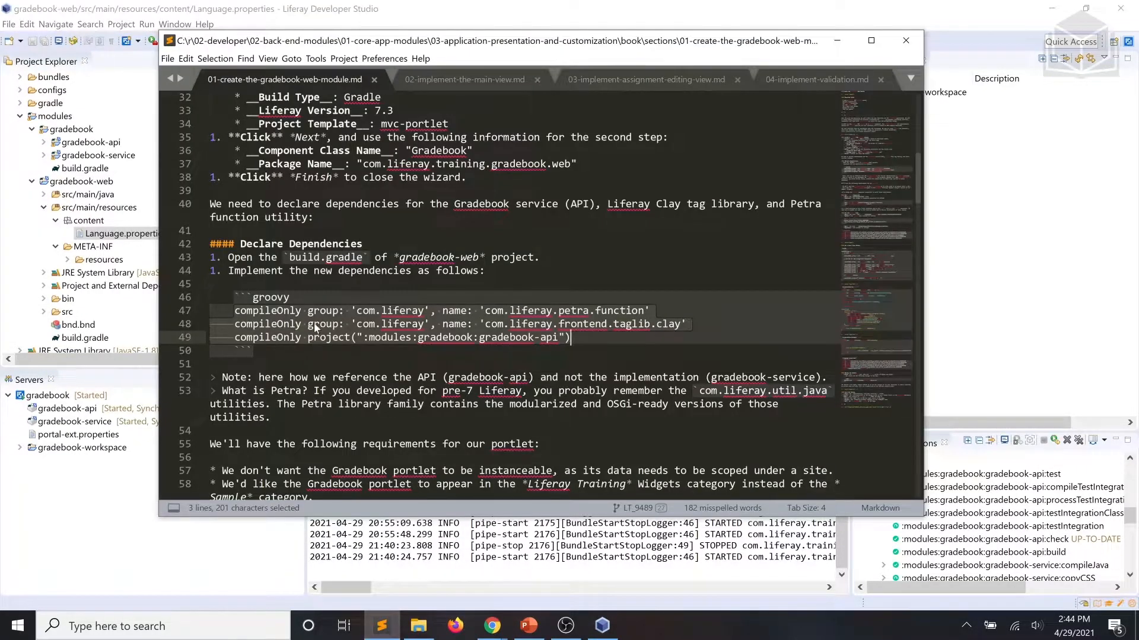
# Step: Copy the five javax.portlet description, display-name, keywords, short-title and title lines from the notes
pyautogui.scroll(-3)
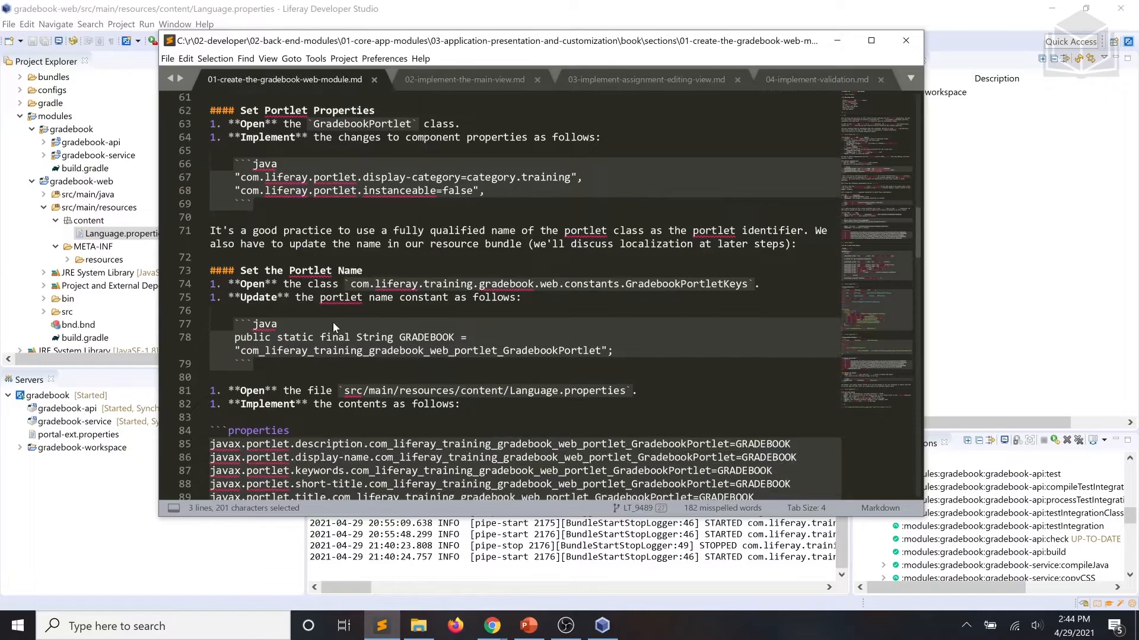
pyautogui.scroll(-3)
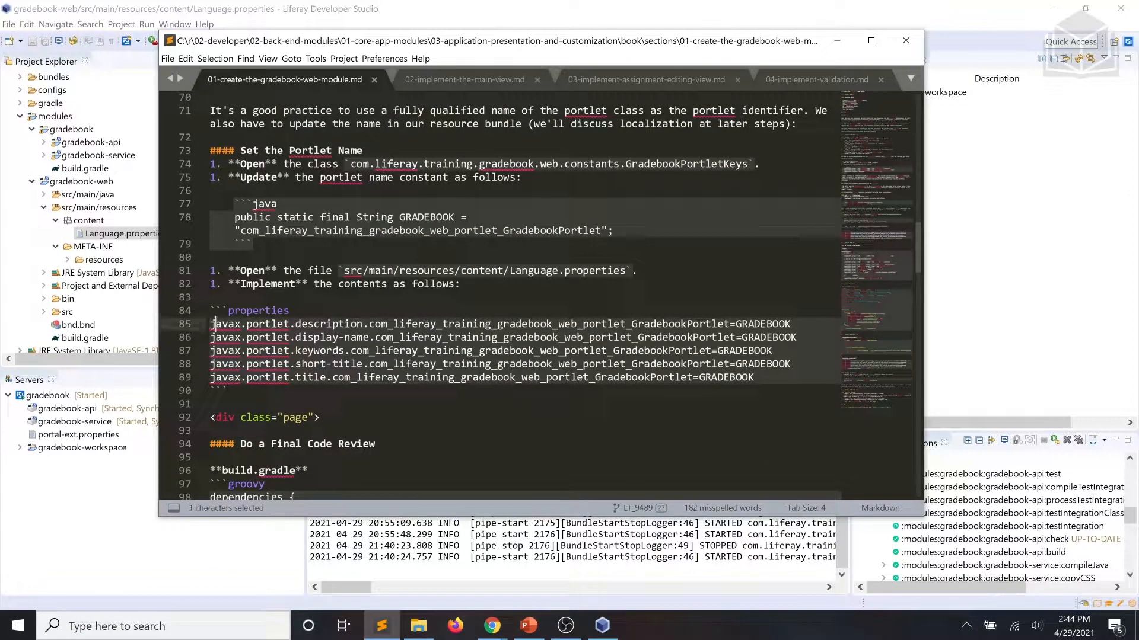
pyautogui.moveTo(210, 324); pyautogui.dragTo(755, 378)
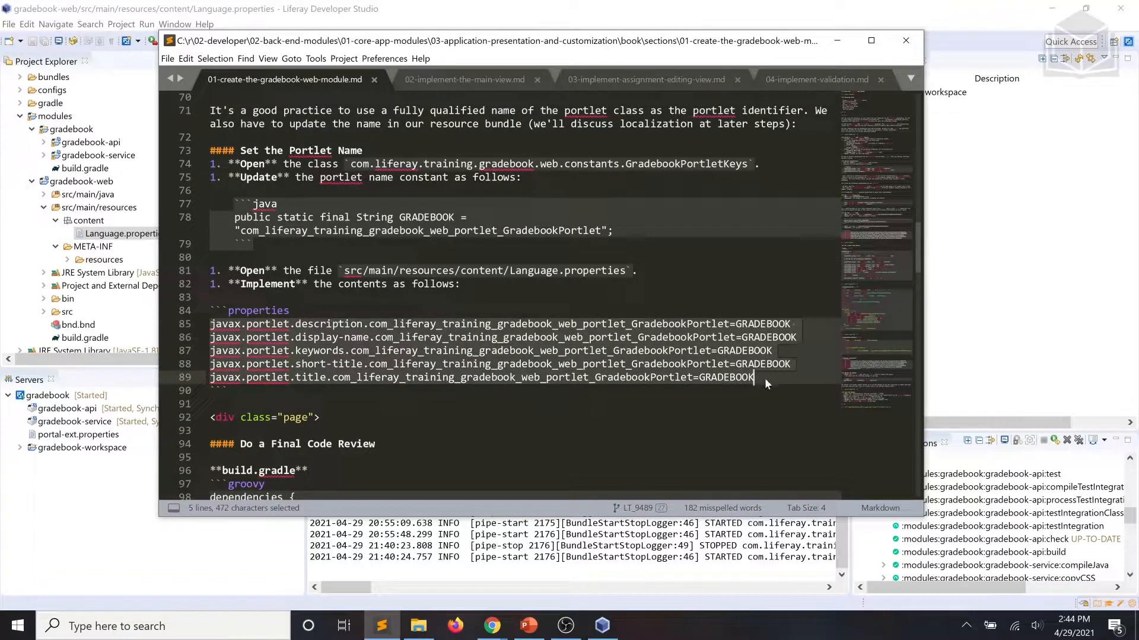
pyautogui.press('ctrl+c')
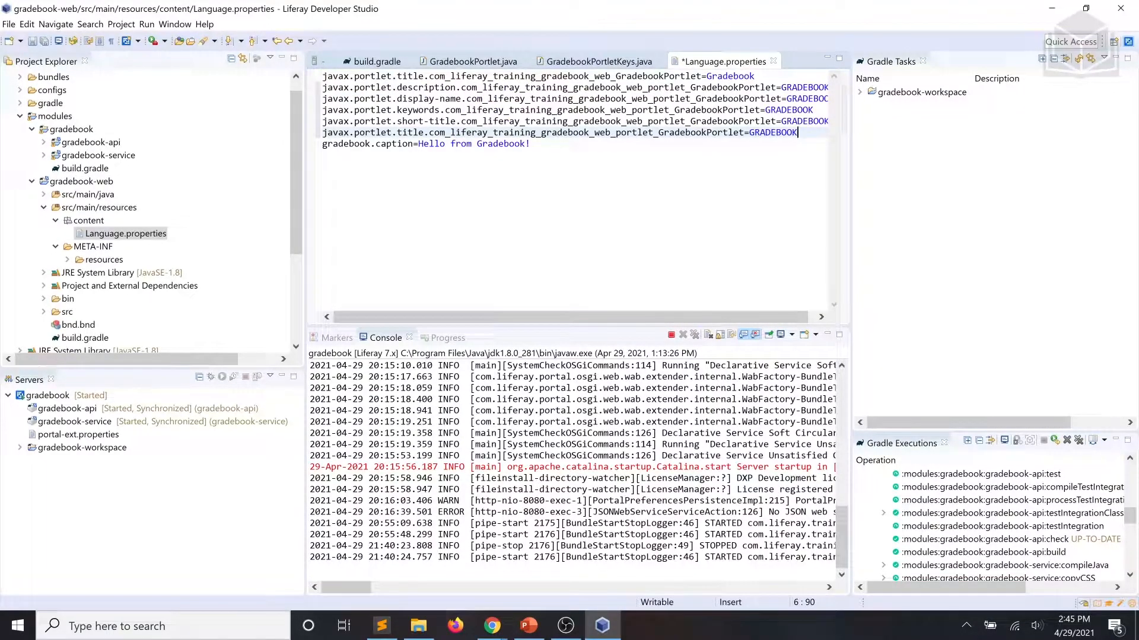
# Step: Save Language.properties with the five GradebookPortlet javax.portlet entries
pyautogui.press('ctrl+s')
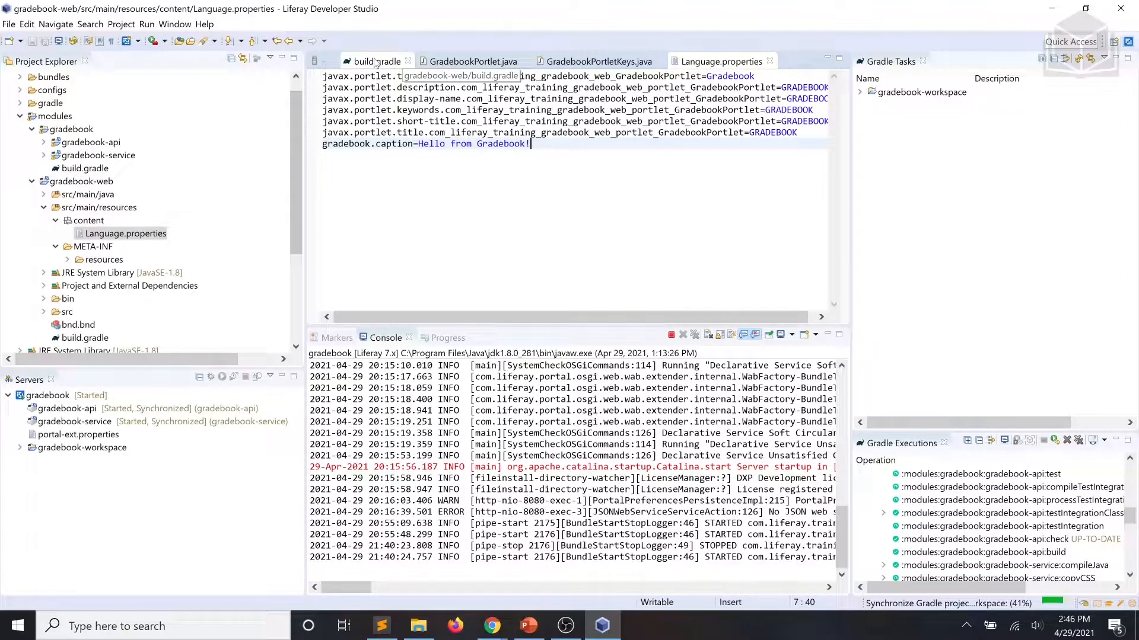
# Step: Review GradebookPortlet.java, GradebookPortletKeys.java and Language.properties, then select the gradebook-web project
pyautogui.click(376, 61)
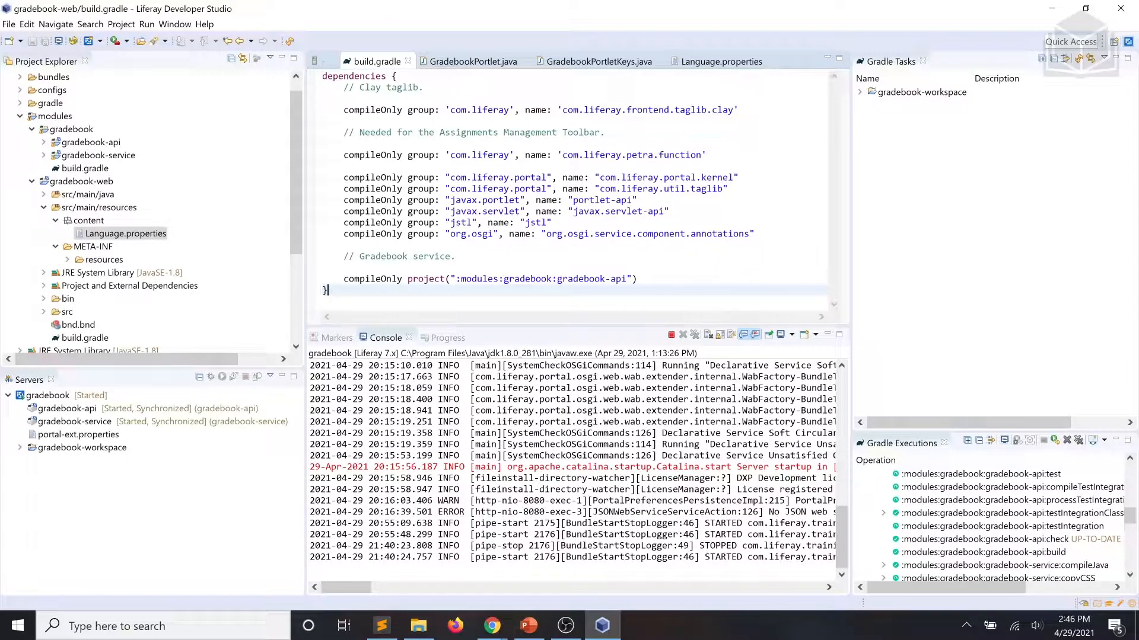
pyautogui.click(474, 60)
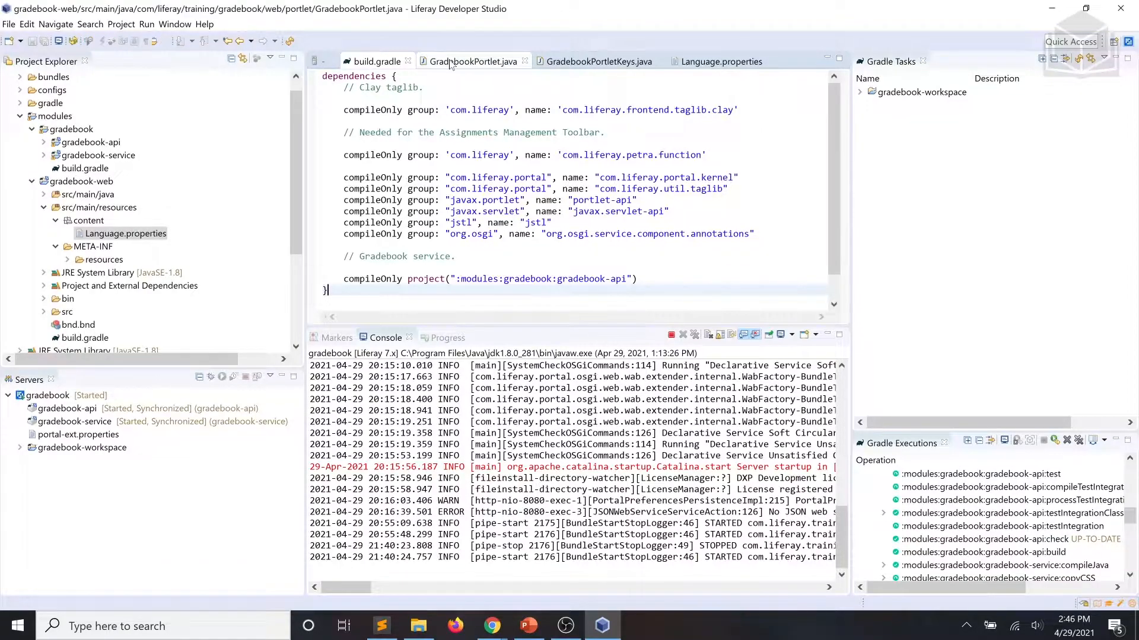
pyautogui.click(473, 61)
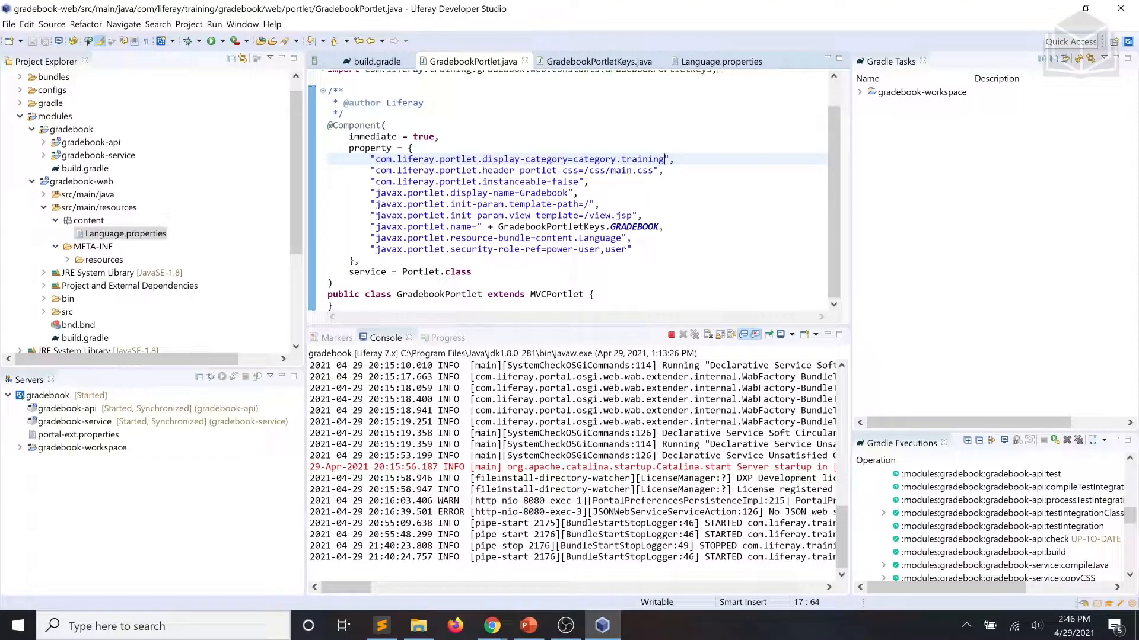
pyautogui.click(597, 61)
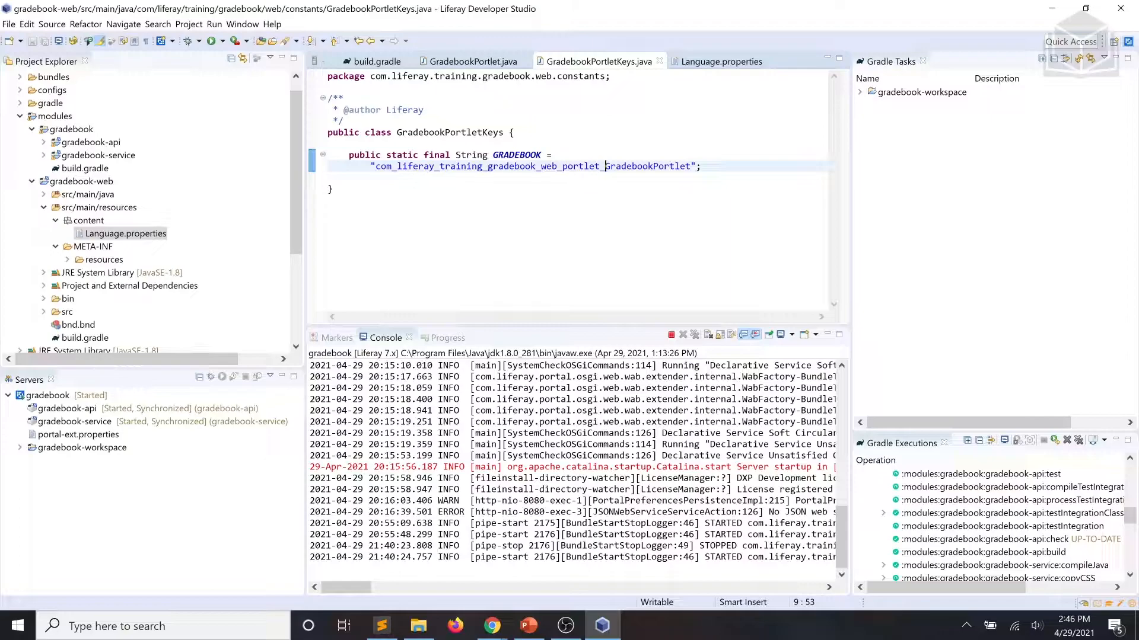
pyautogui.click(720, 60)
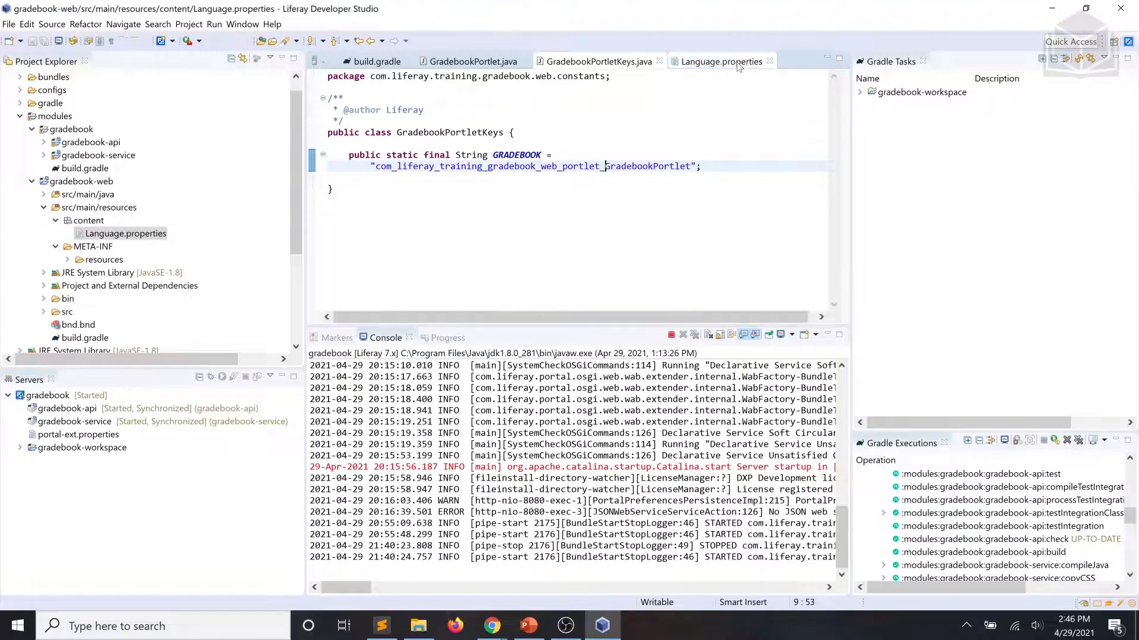
pyautogui.click(720, 61)
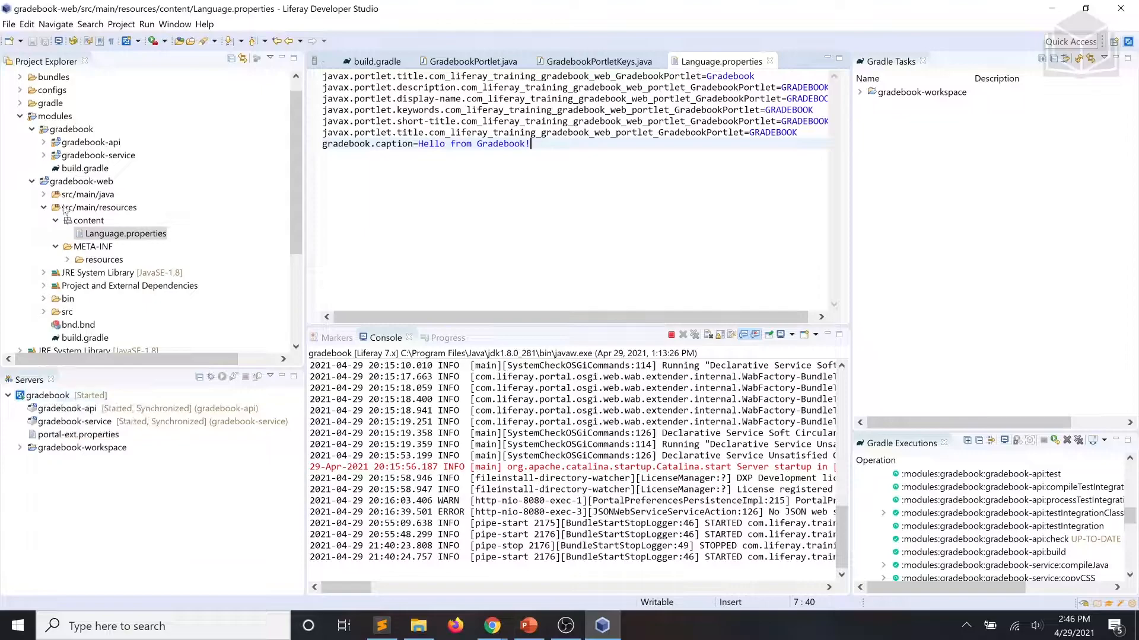
pyautogui.click(80, 180)
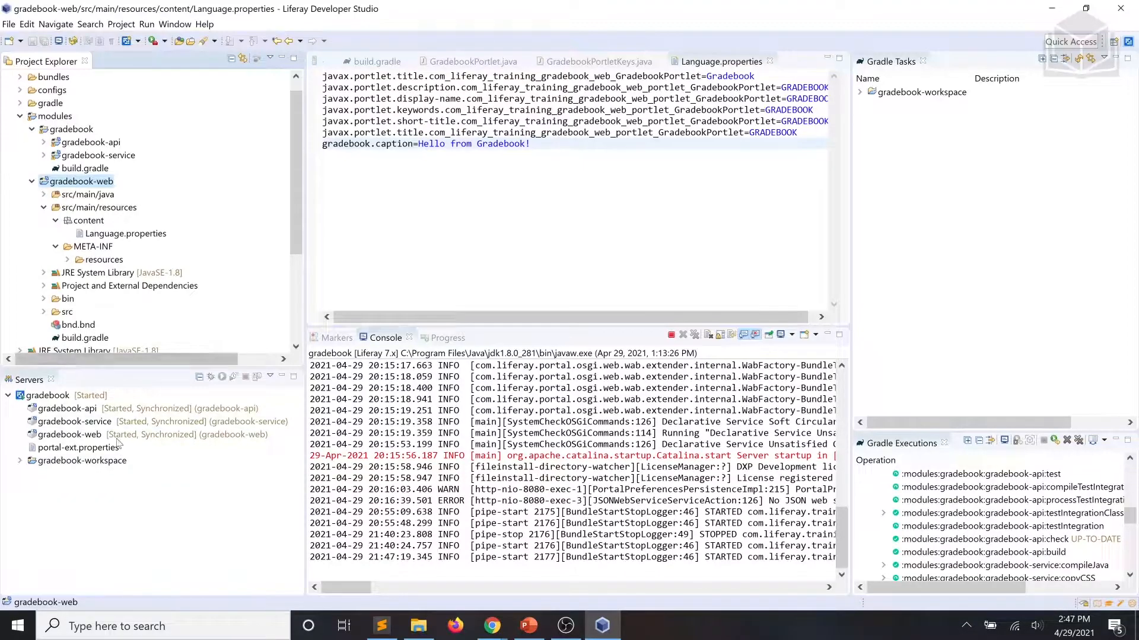
# Step: Check that gradebook-web shows as started and synchronized on the gradebook server
pyautogui.click(68, 434)
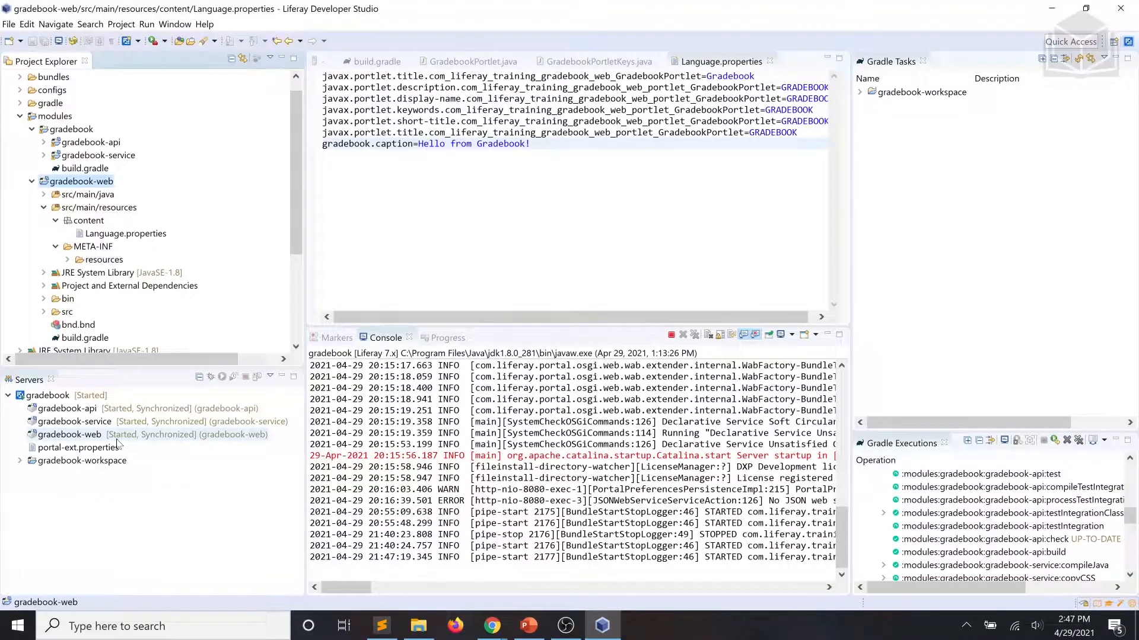
pyautogui.moveTo(162, 438)
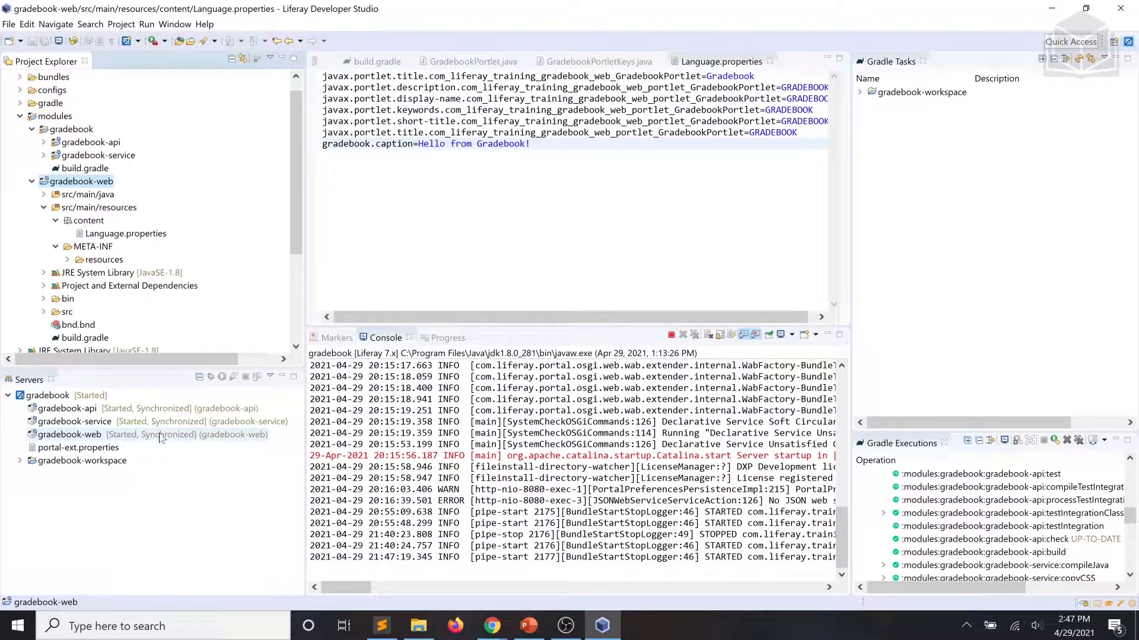
pyautogui.moveTo(160, 442)
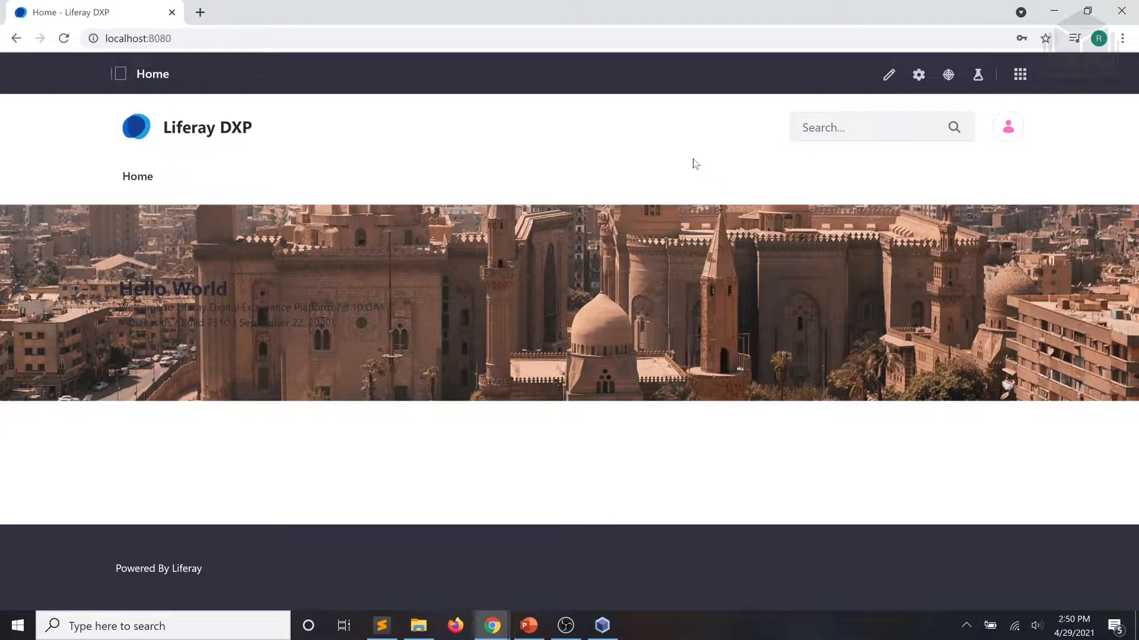
pyautogui.moveTo(690, 161)
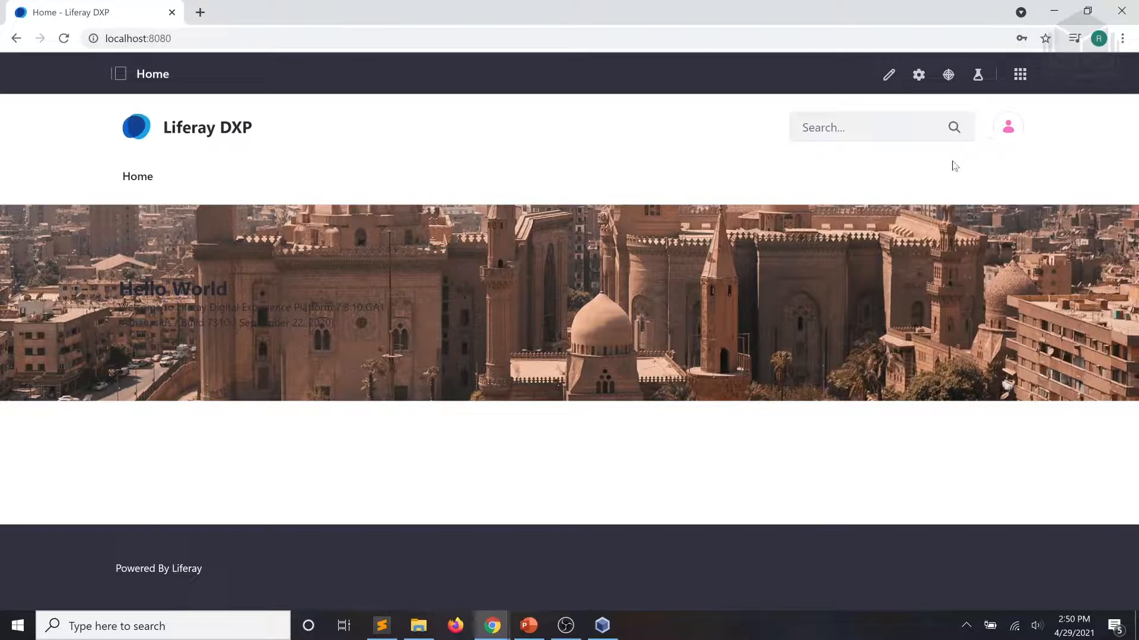
pyautogui.moveTo(668, 144)
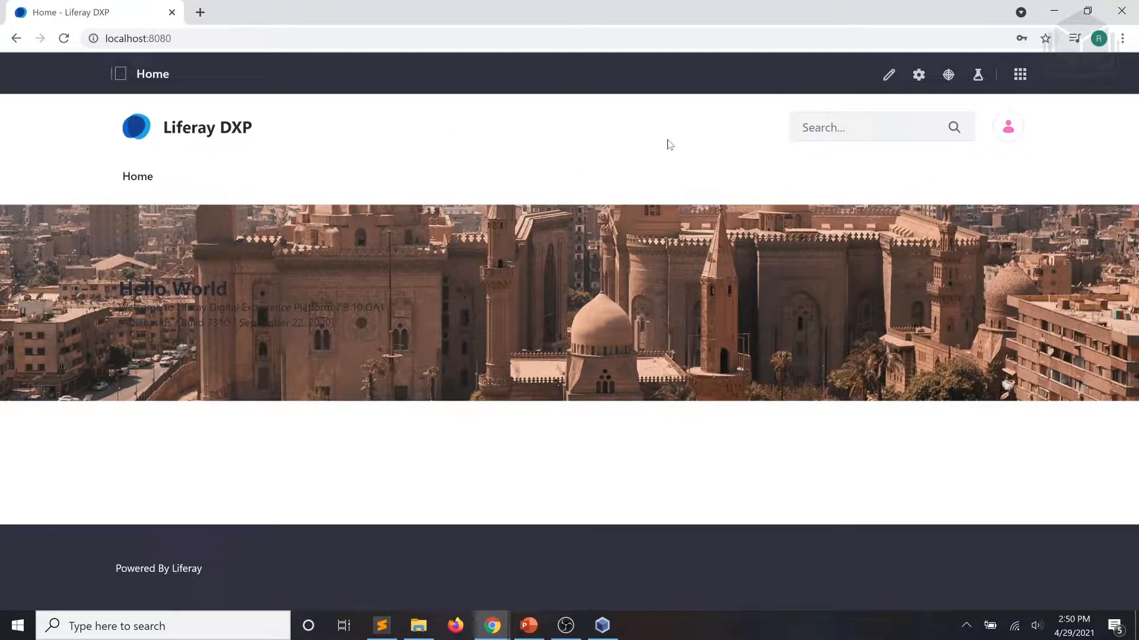
pyautogui.moveTo(888, 75)
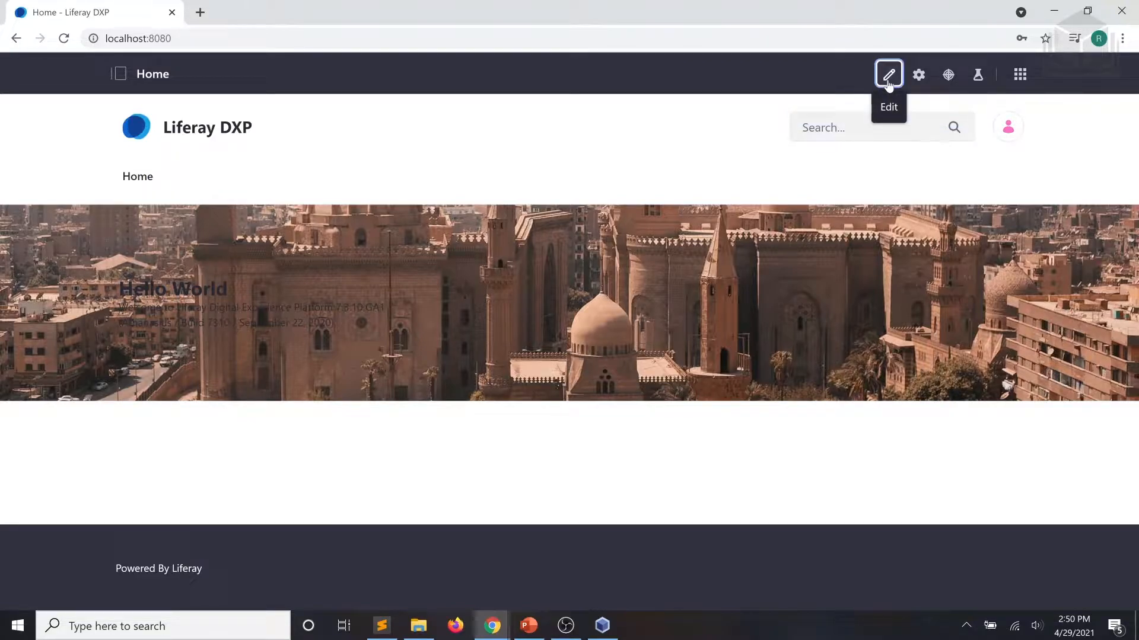
# Step: Put the Liferay Home page into edit mode with the Fragments and Widgets panel
pyautogui.click(888, 74)
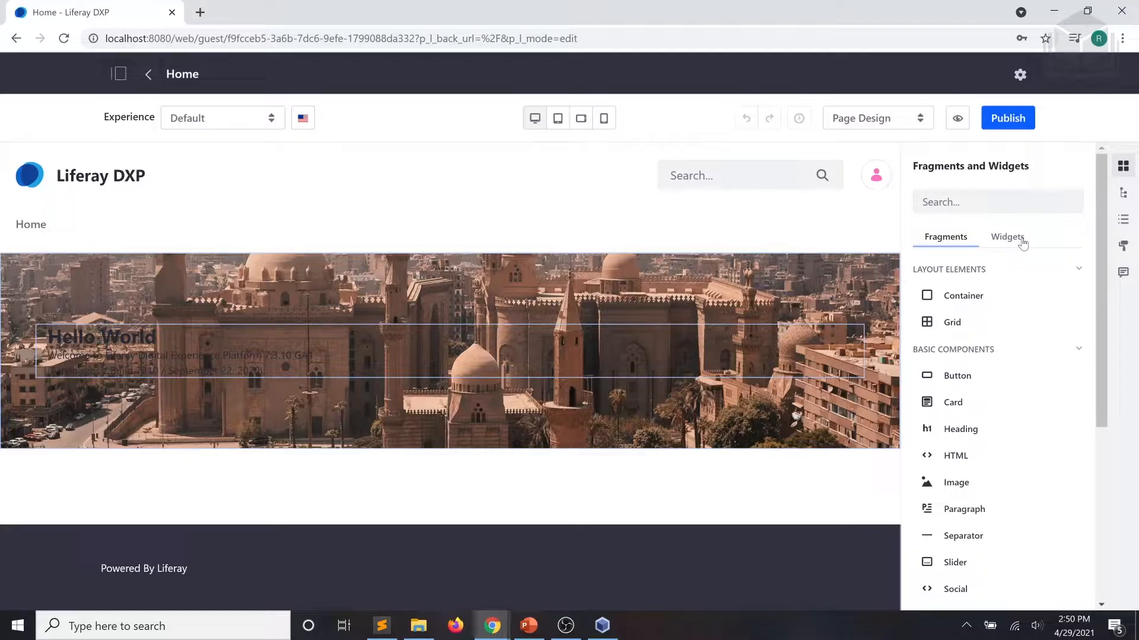
# Step: Show the Widgets list with GRADEBOOK under category.training and try dropping it on the page
pyautogui.click(1007, 236)
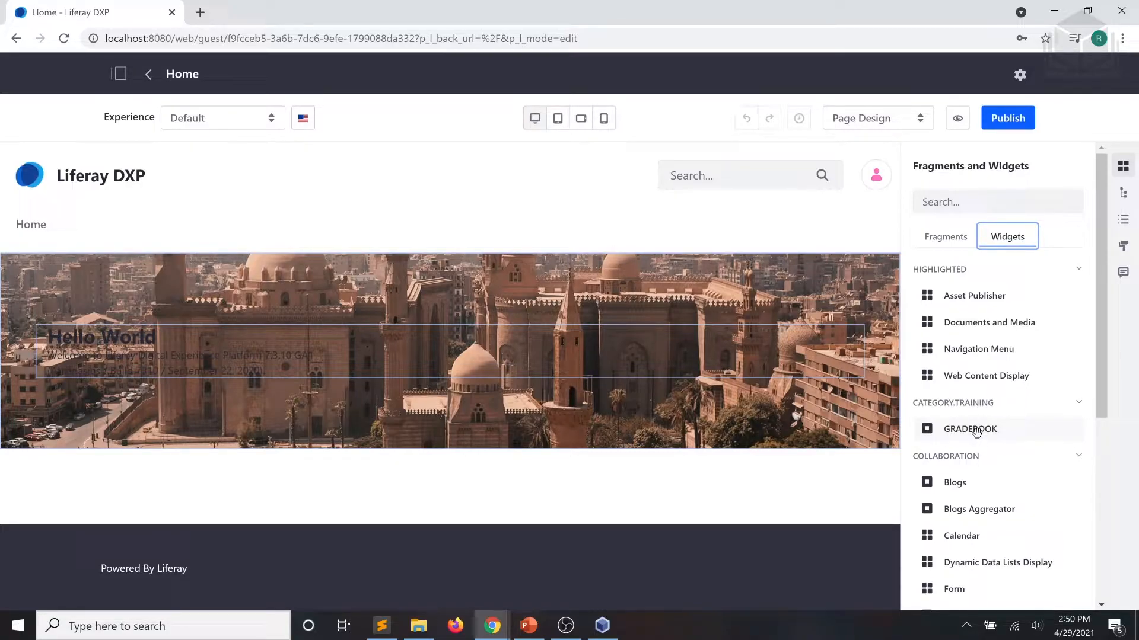
pyautogui.moveTo(969, 428); pyautogui.dragTo(471, 472)
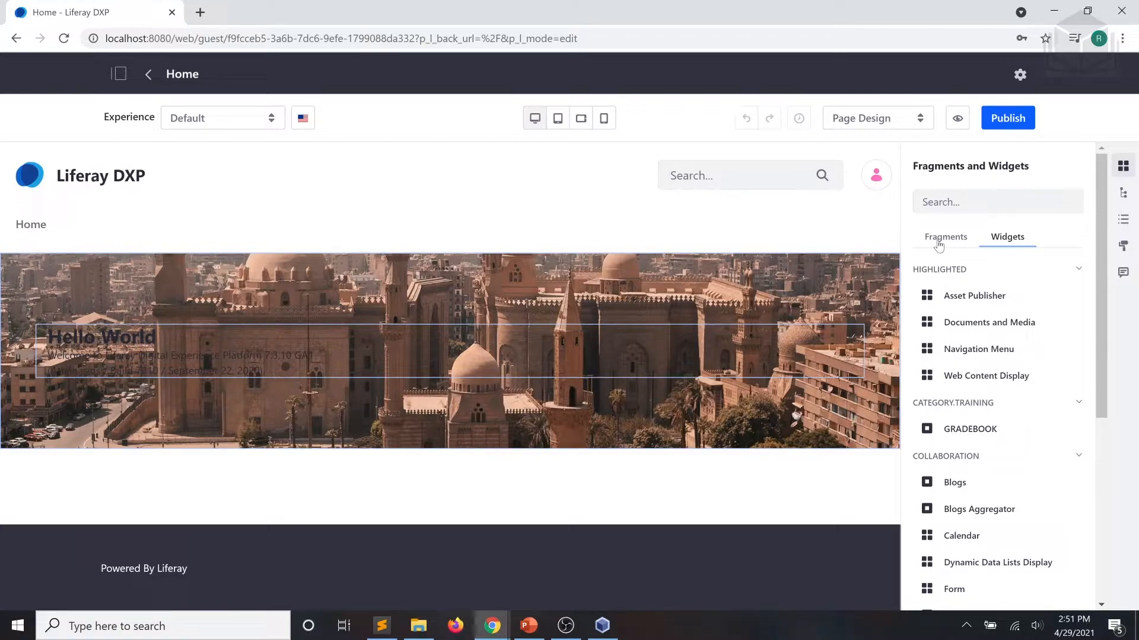
# Step: Add an empty Container fragment beneath the Hello World banner
pyautogui.click(945, 236)
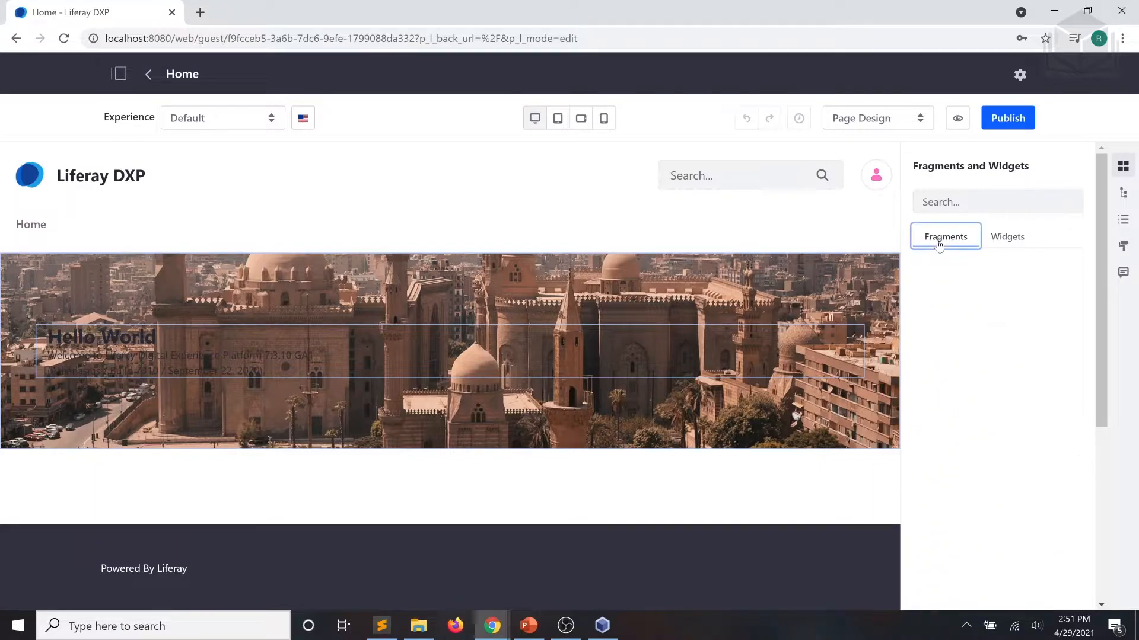
pyautogui.click(945, 236)
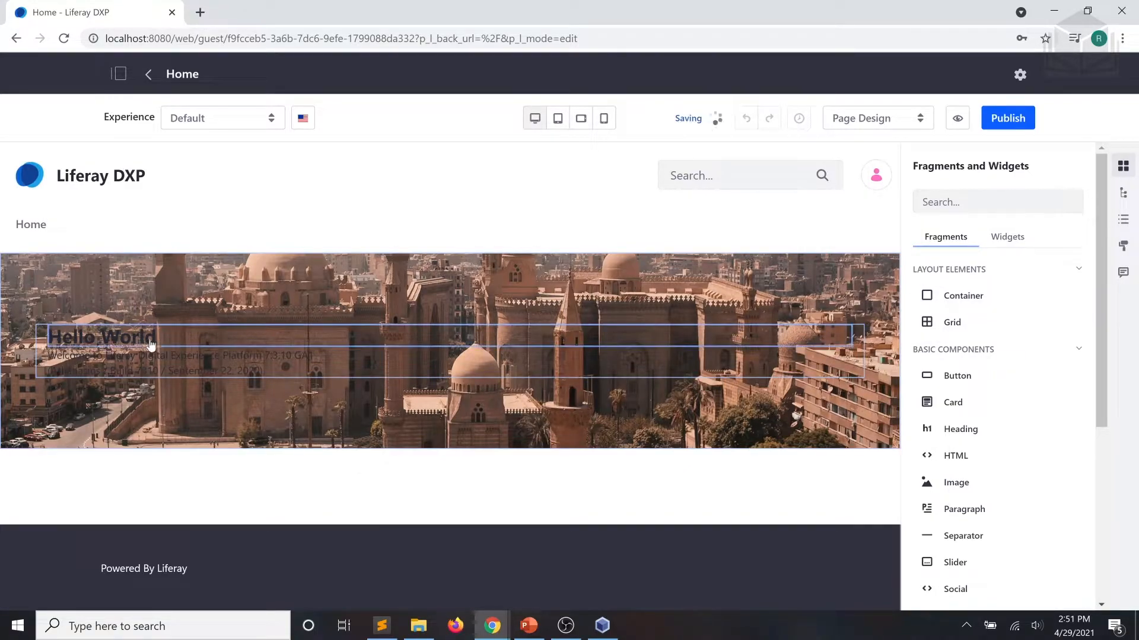
pyautogui.moveTo(1006, 257)
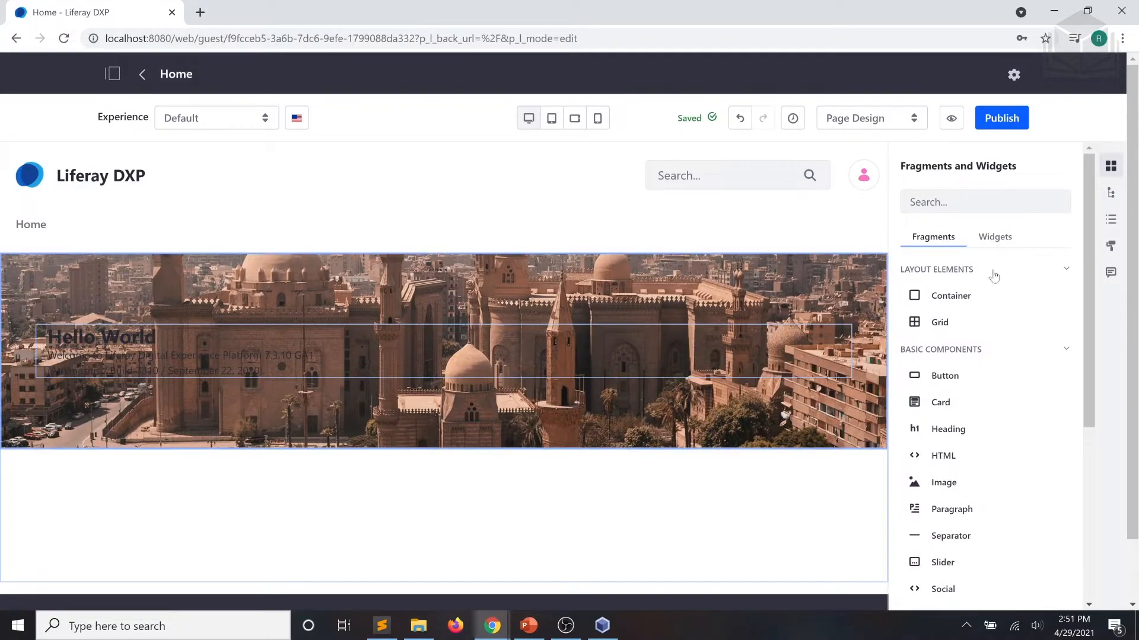
# Step: Drop the GRADEBOOK widget into the container and publish, showing 'Hello from Gradebook!'
pyautogui.click(994, 237)
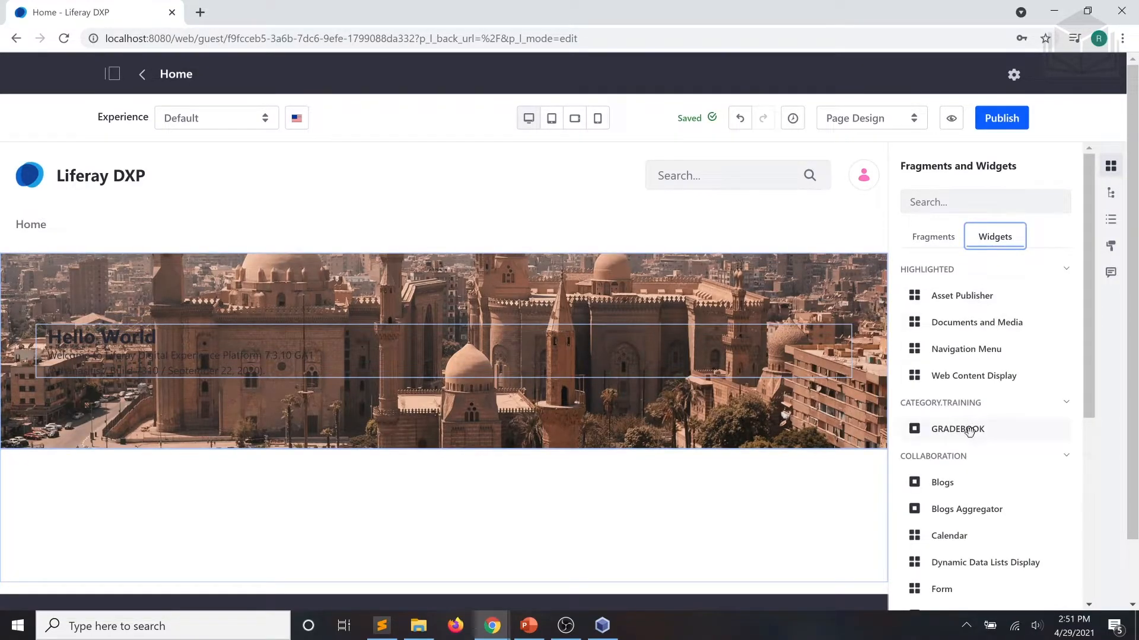
pyautogui.moveTo(957, 428); pyautogui.dragTo(432, 508)
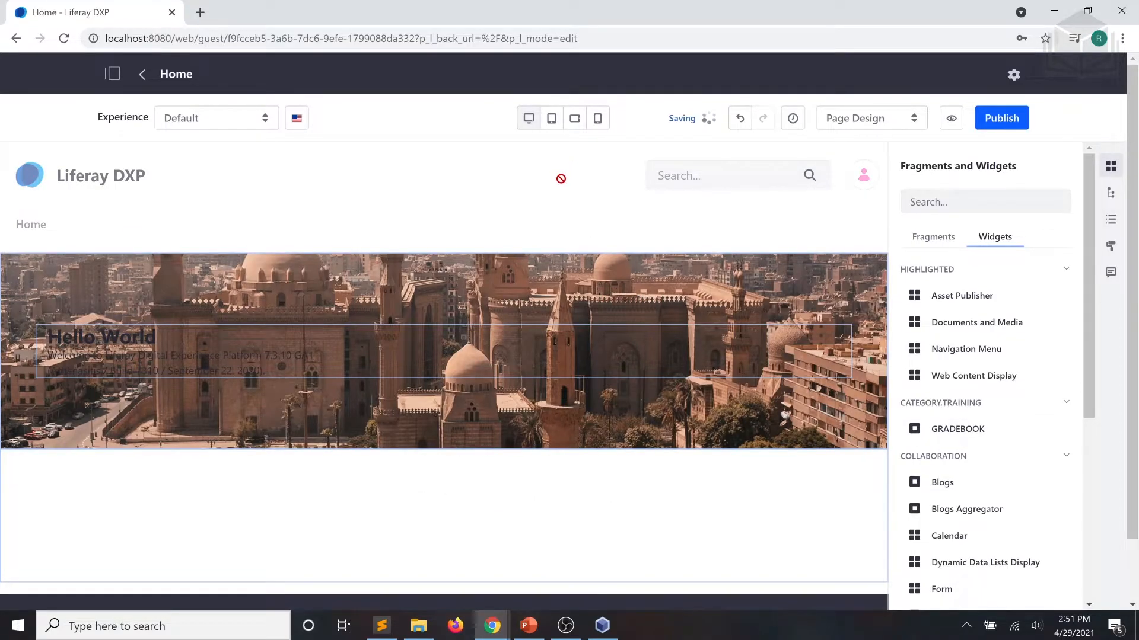
pyautogui.moveTo(957, 428); pyautogui.dragTo(270, 472)
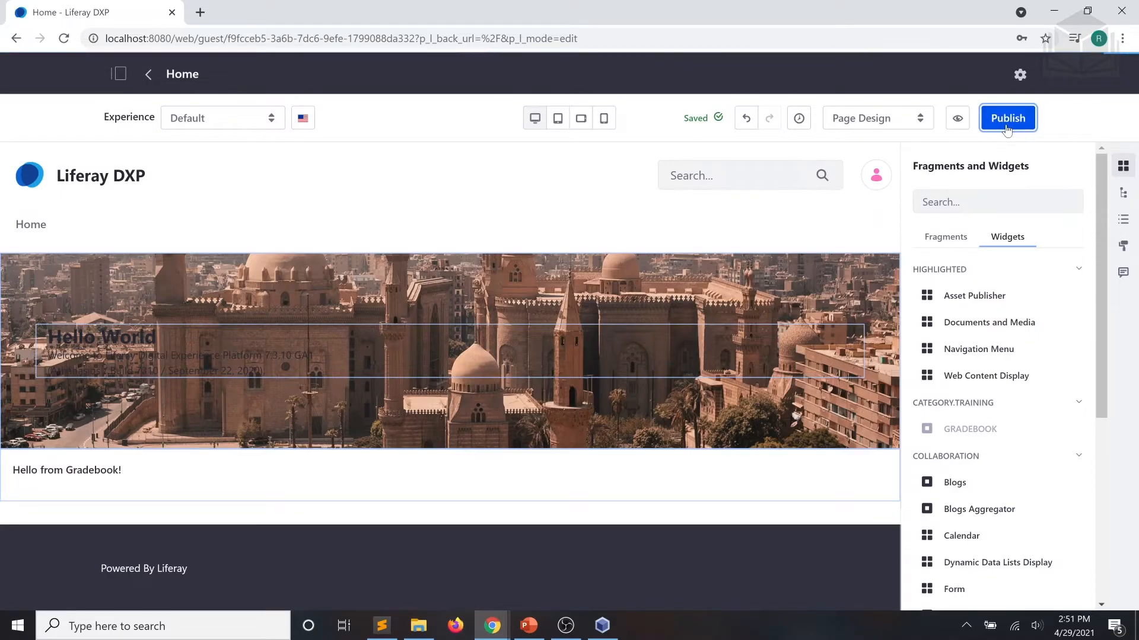
pyautogui.click(1007, 117)
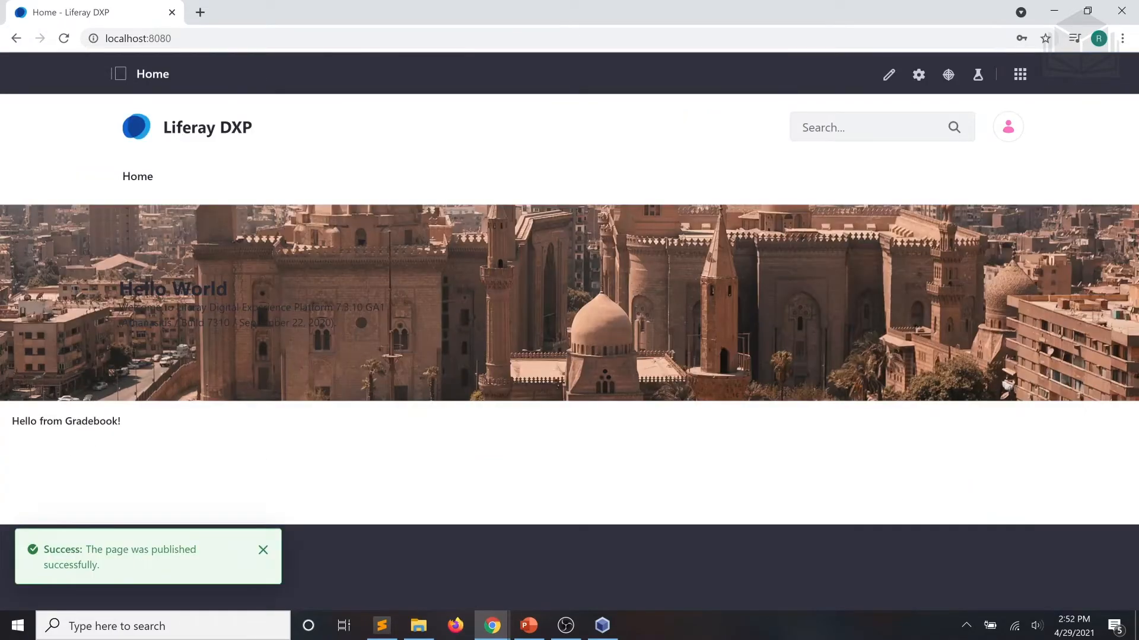
pyautogui.click(264, 549)
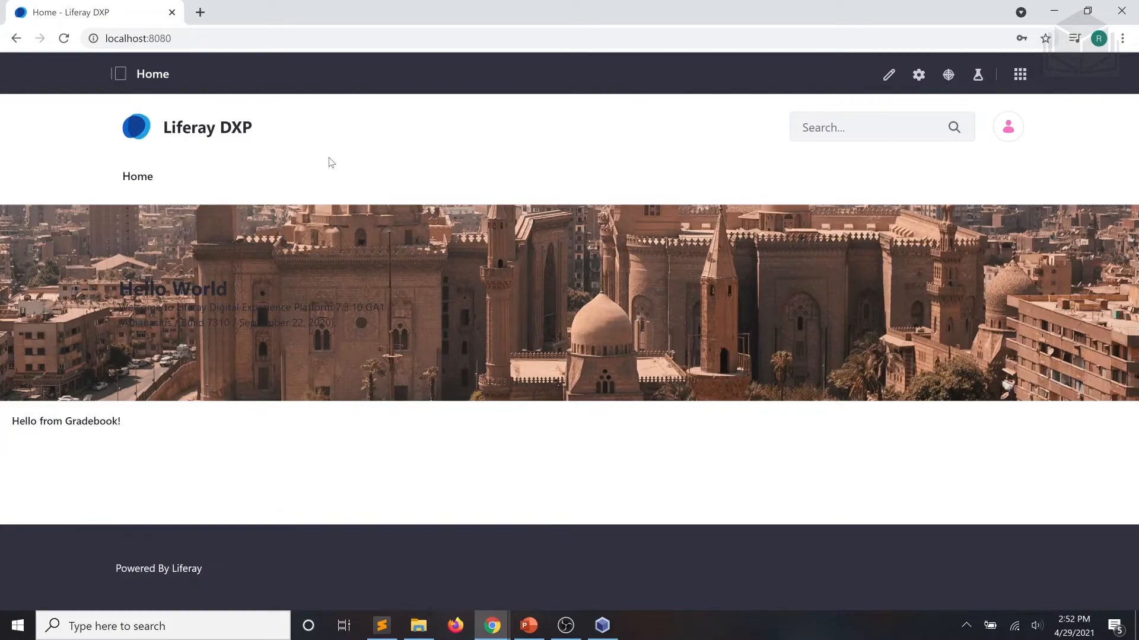